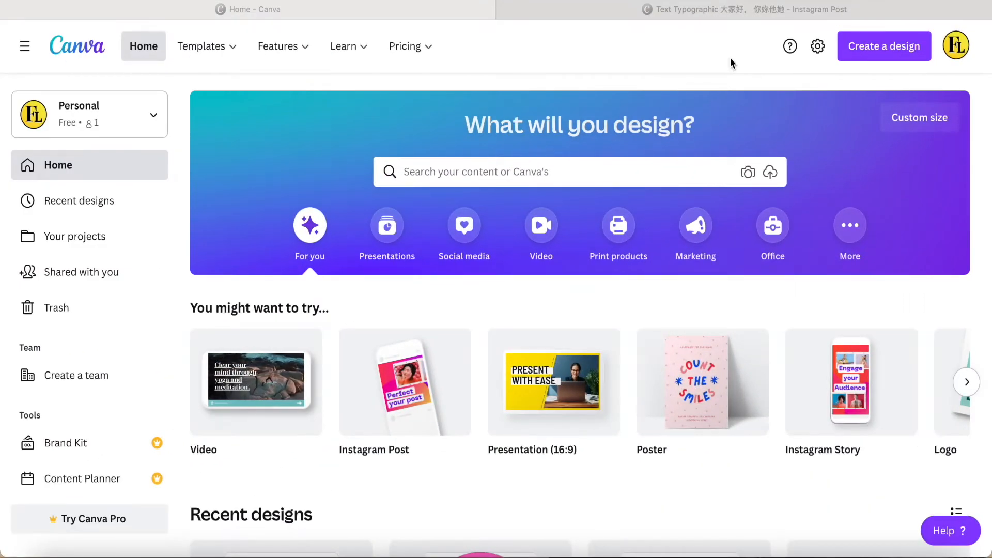
{"action": "mouse_move", "coordinate": [726, 20]}
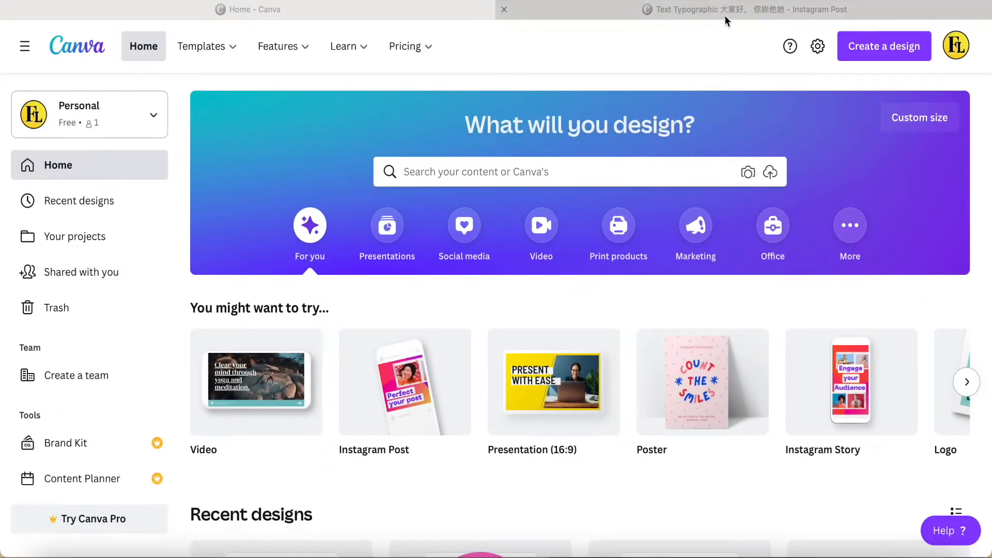
Switch to the 'Text Typographic' post and scroll to the finished car page
{"action": "left_click", "coordinate": [746, 9]}
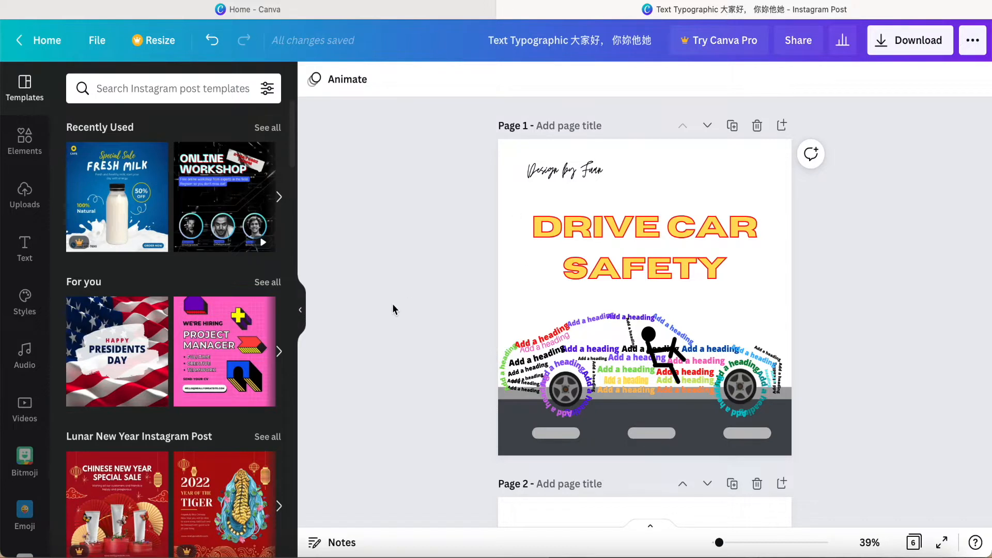
{"action": "scroll", "scroll_direction": "down", "scroll_amount": 3}
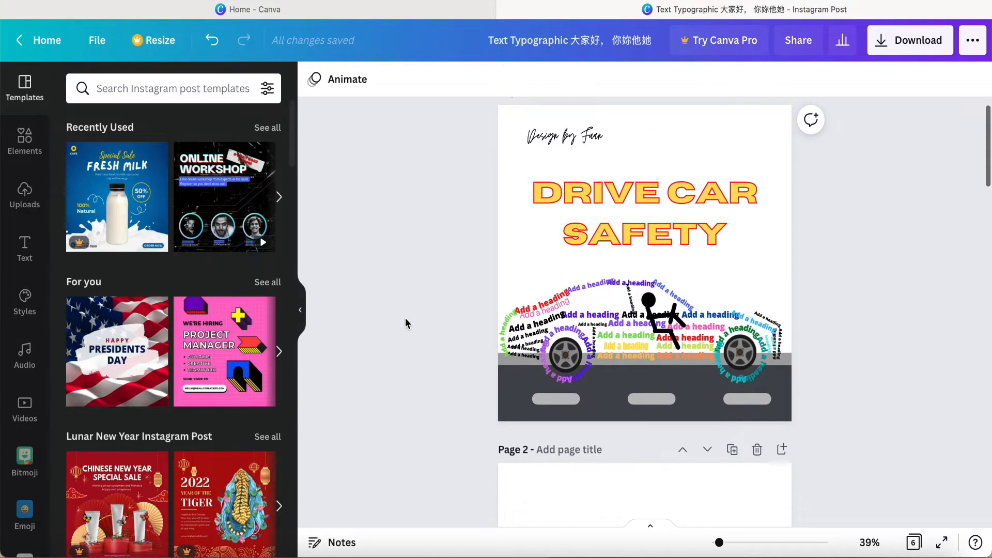
{"action": "mouse_move", "coordinate": [827, 359]}
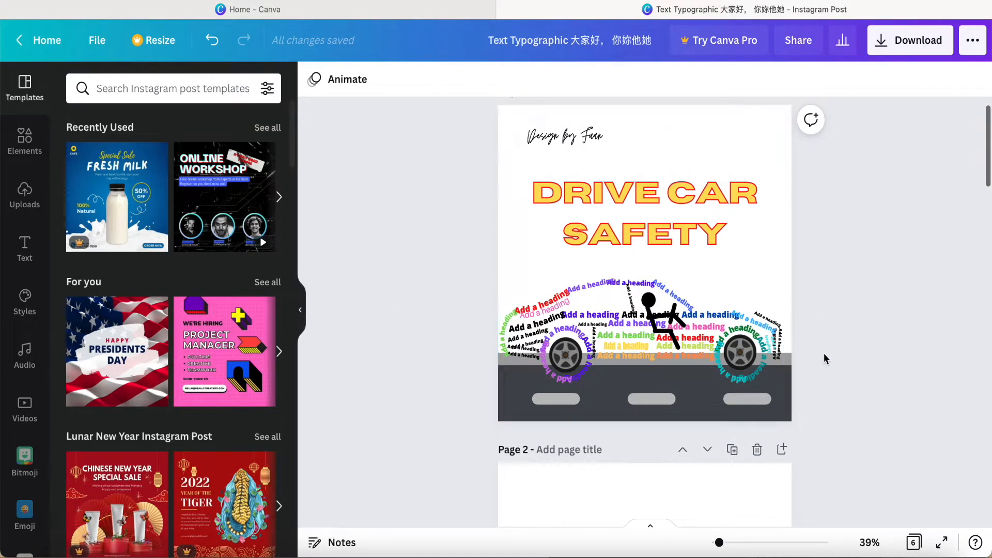
{"action": "scroll", "scroll_direction": "down", "scroll_amount": 3}
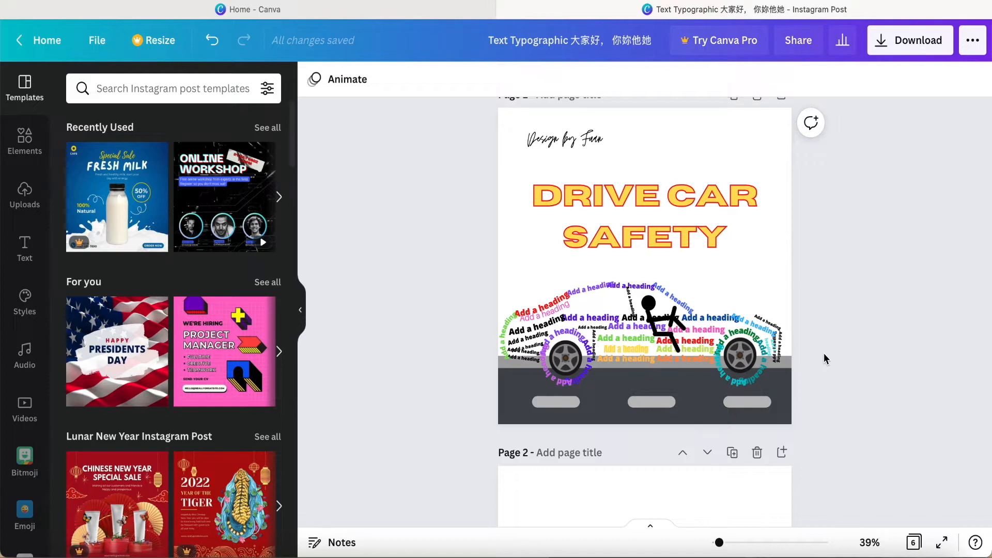
{"action": "scroll", "scroll_direction": "down", "scroll_amount": 3}
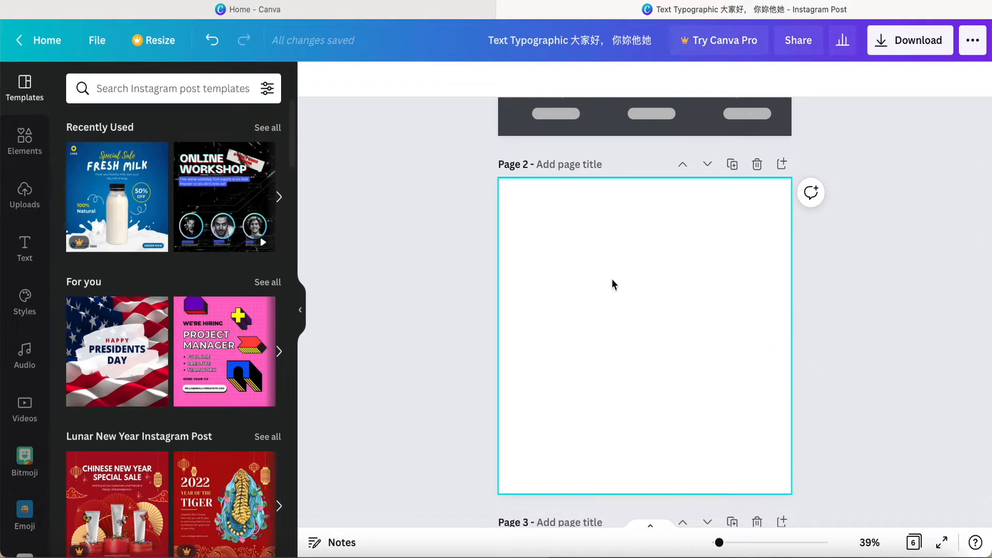
{"action": "mouse_move", "coordinate": [596, 285]}
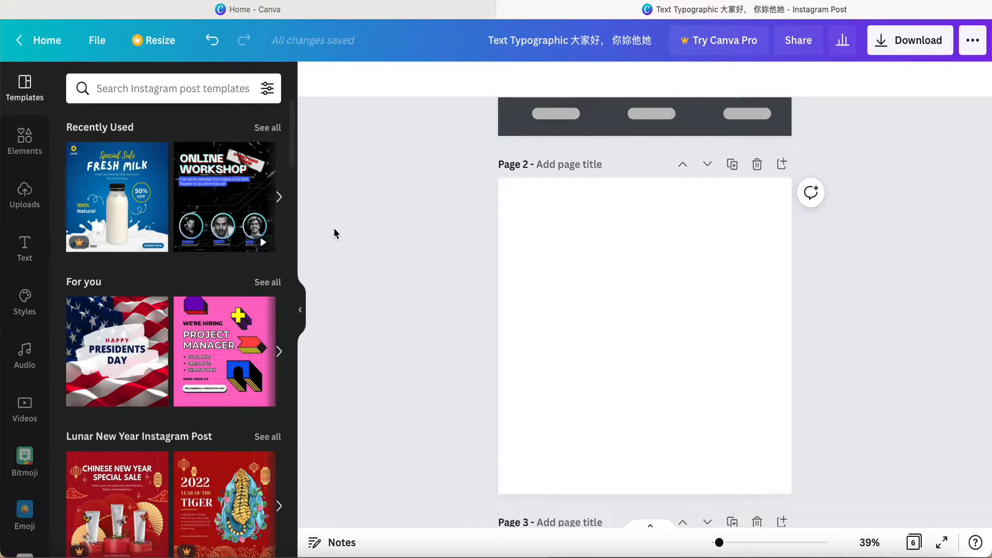
Search the Elements library for 'car' and browse the car graphics
{"action": "left_click", "coordinate": [25, 140]}
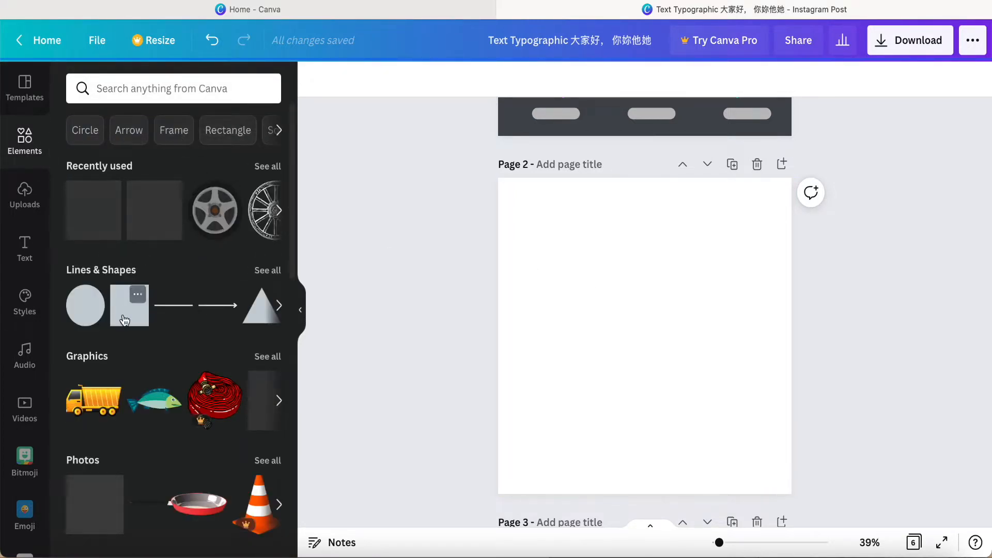
{"action": "left_click", "coordinate": [155, 88]}
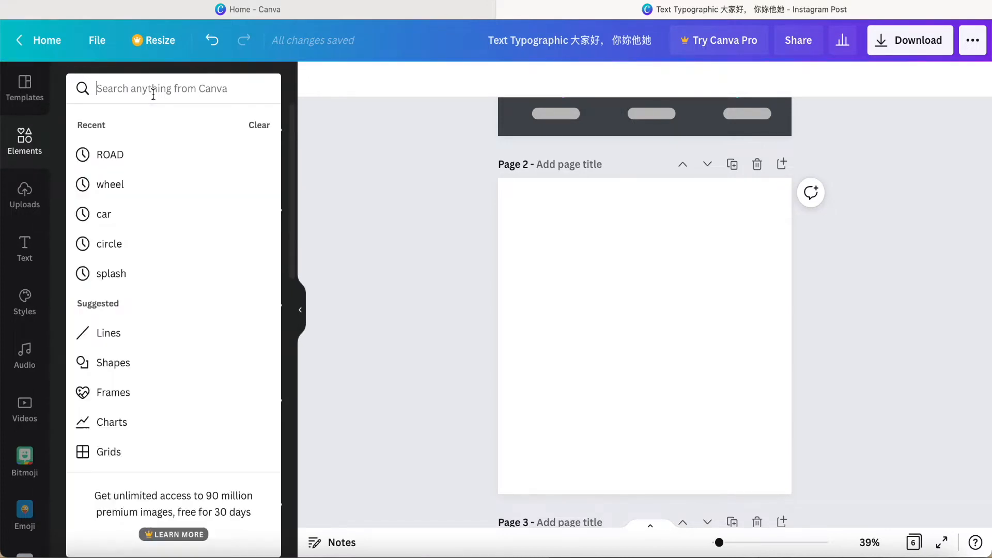
{"action": "type", "text": "ca"}
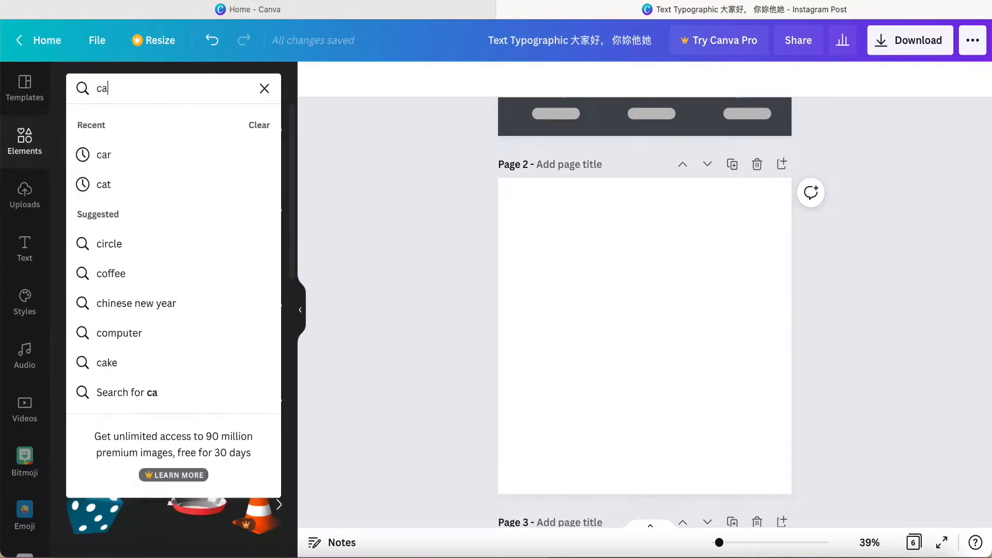
{"action": "left_click", "coordinate": [102, 155]}
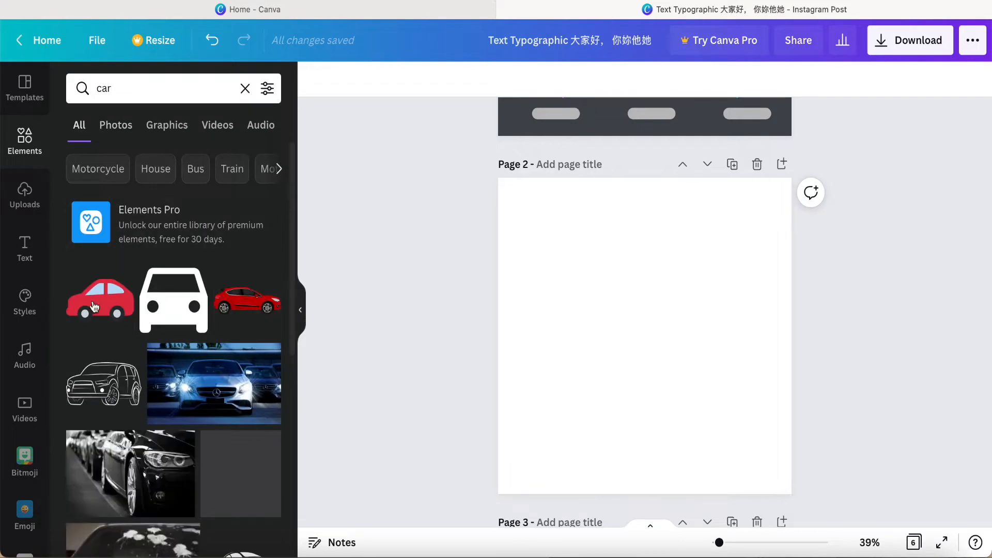
{"action": "scroll", "scroll_direction": "down", "scroll_amount": 3}
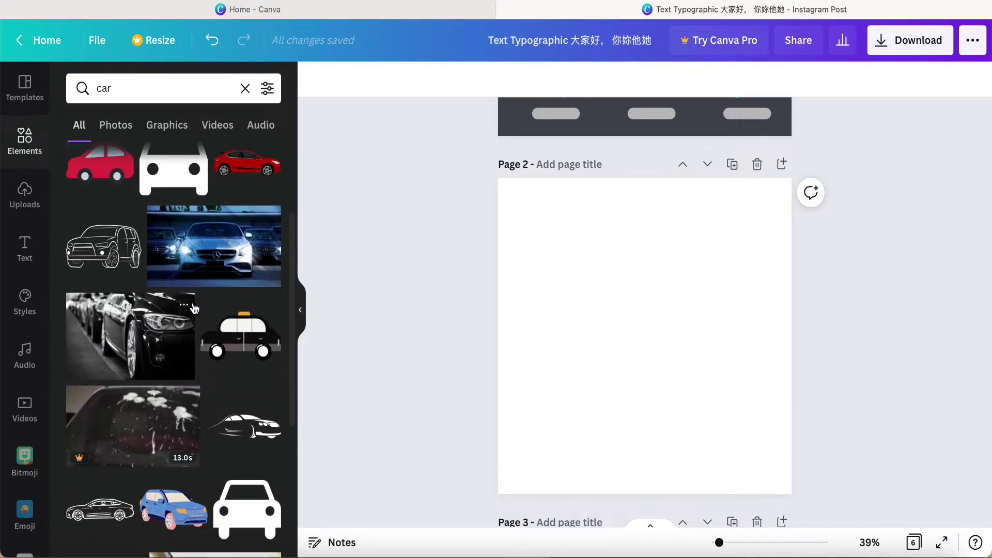
{"action": "scroll", "scroll_direction": "down", "scroll_amount": 3}
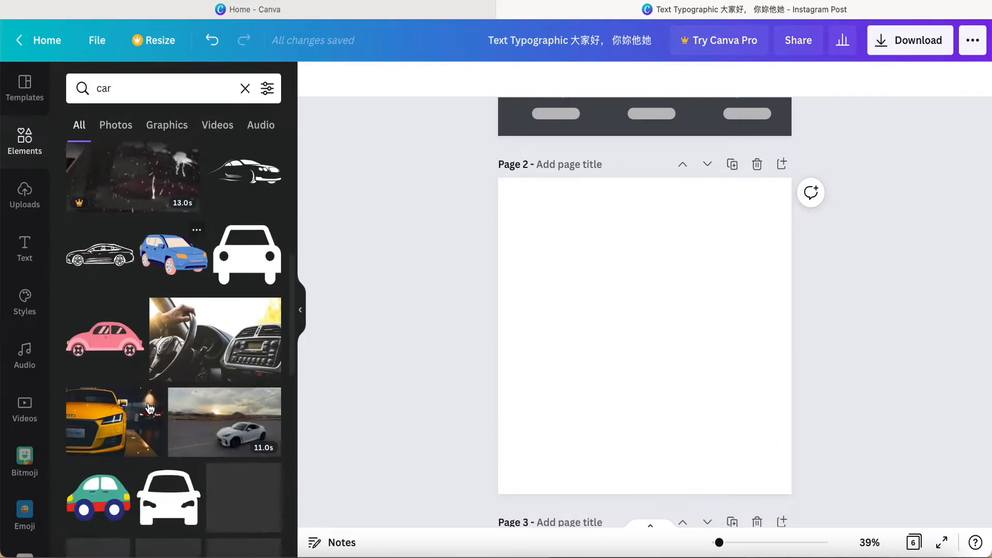
{"action": "scroll", "scroll_direction": "down", "scroll_amount": 3}
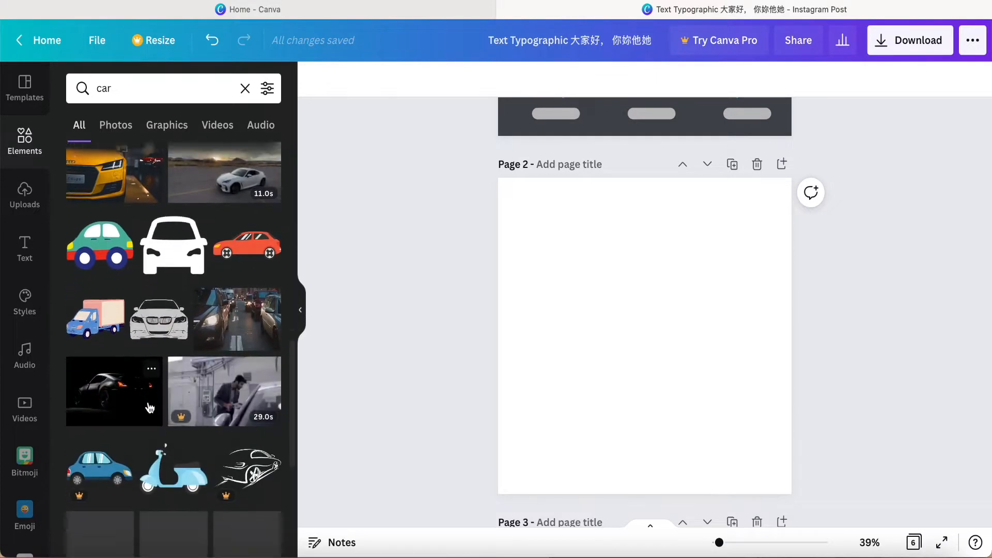
{"action": "scroll", "scroll_direction": "down", "scroll_amount": 3}
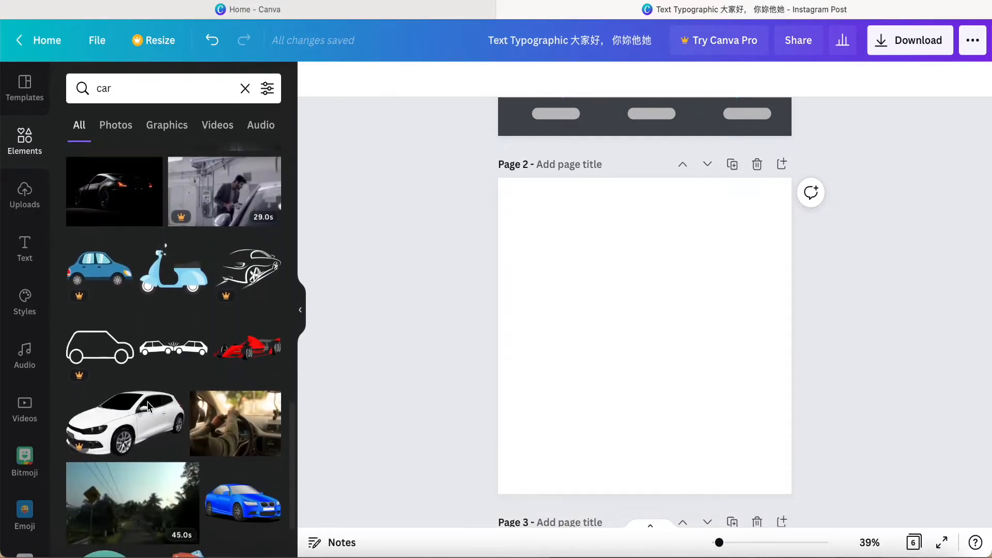
{"action": "scroll", "scroll_direction": "down", "scroll_amount": 3}
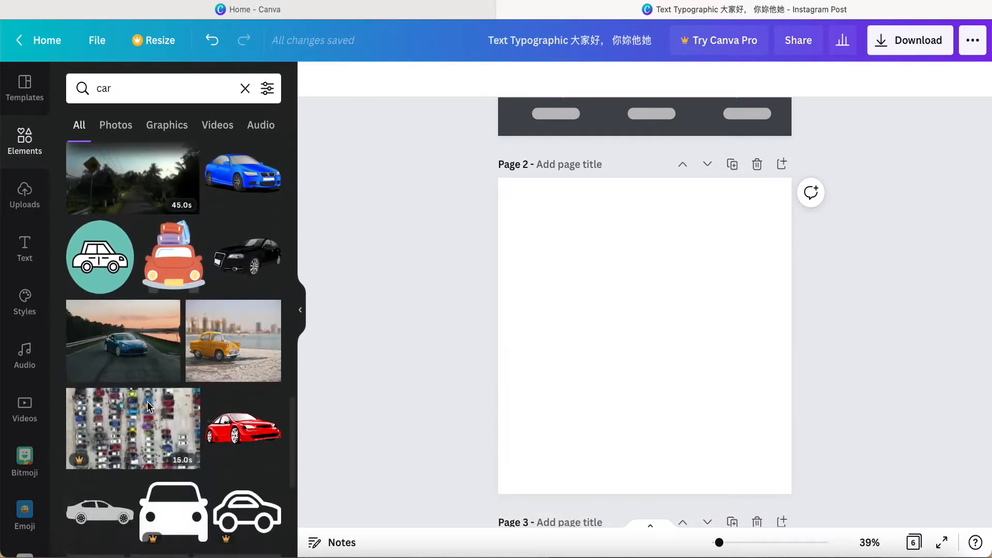
{"action": "scroll", "scroll_direction": "down", "scroll_amount": 3}
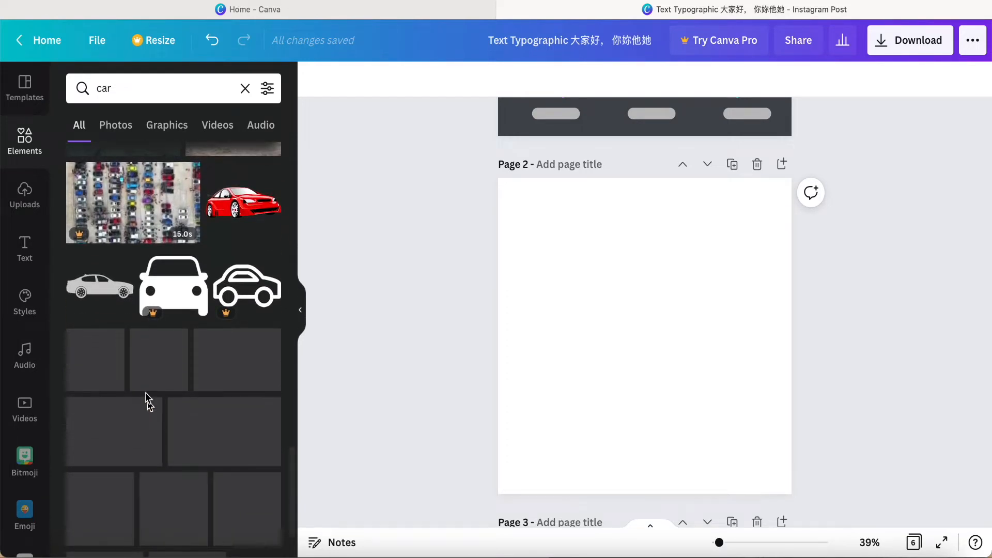
Add the black car silhouette at the page bottom, fade it to light grey, and lock it
{"action": "left_click", "coordinate": [100, 287]}
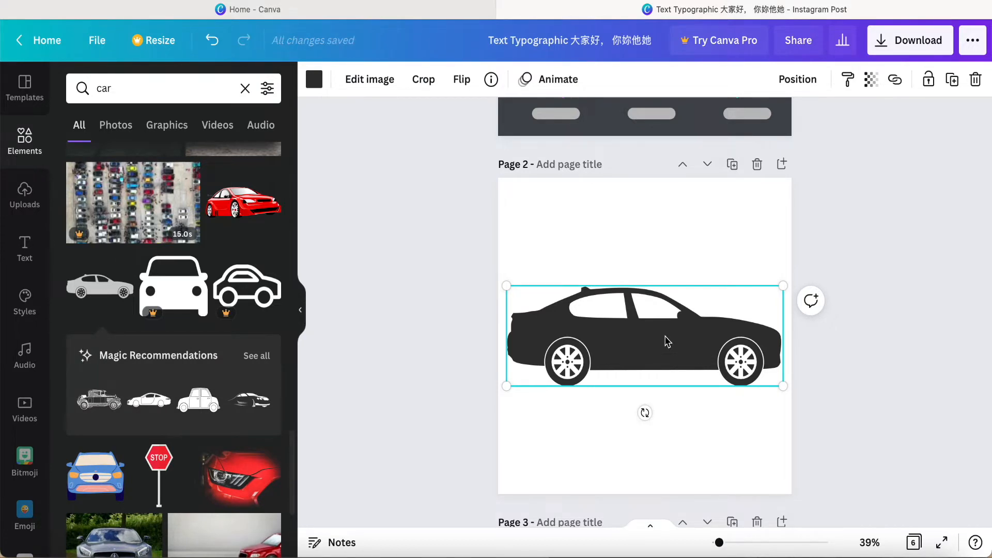
{"action": "left_click_drag", "start_coordinate": [665, 338], "coordinate": [669, 404]}
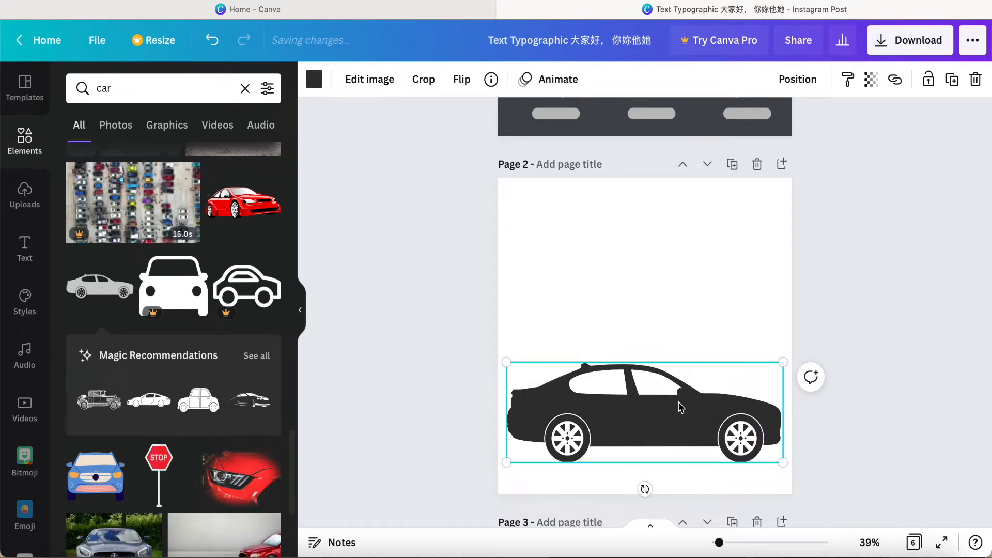
{"action": "left_click", "coordinate": [870, 79]}
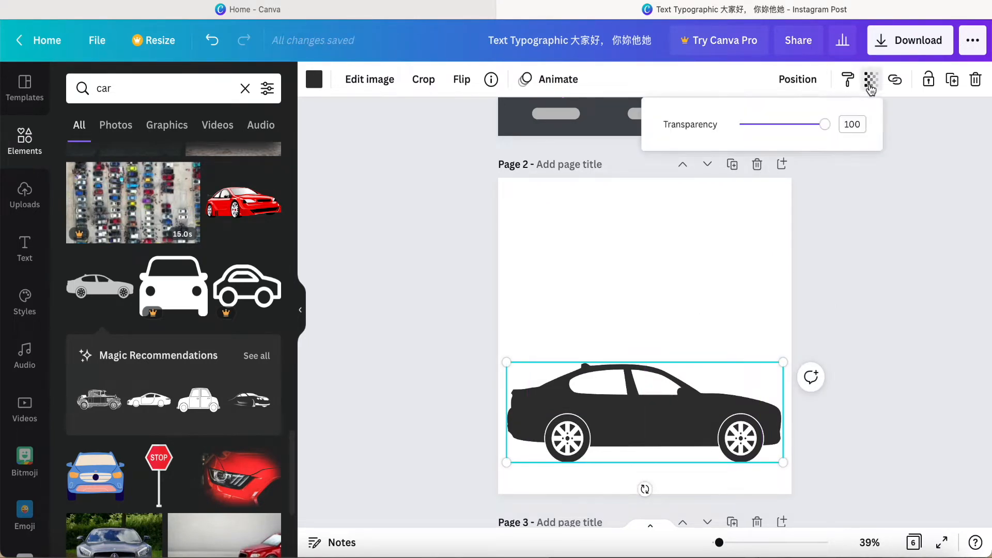
{"action": "left_click_drag", "start_coordinate": [824, 124], "coordinate": [802, 124]}
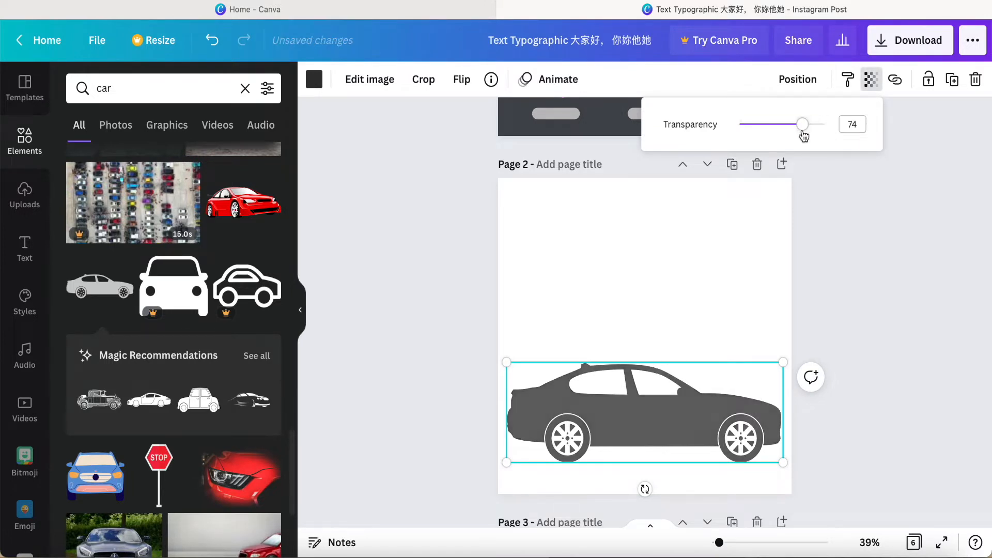
{"action": "left_click_drag", "start_coordinate": [802, 124], "coordinate": [766, 124]}
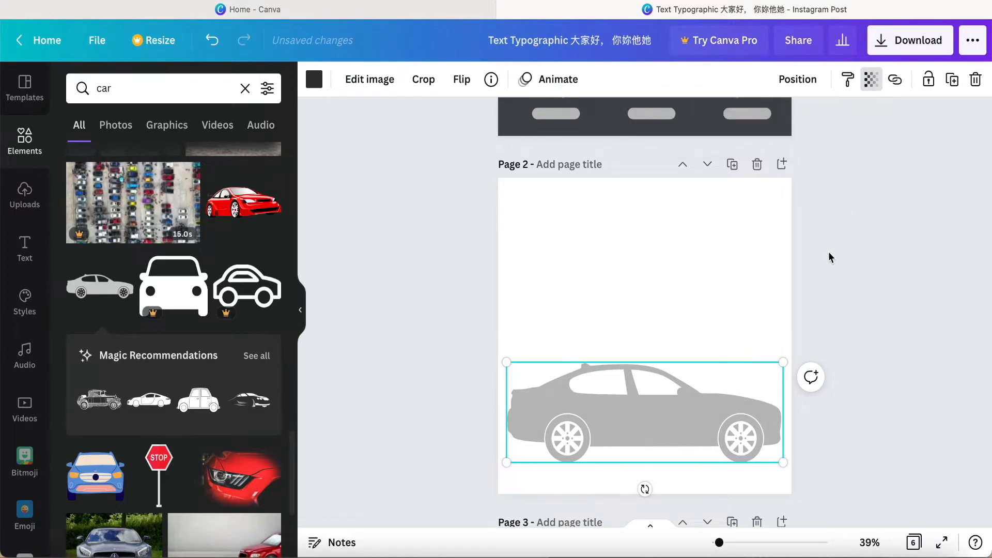
{"action": "mouse_move", "coordinate": [929, 83]}
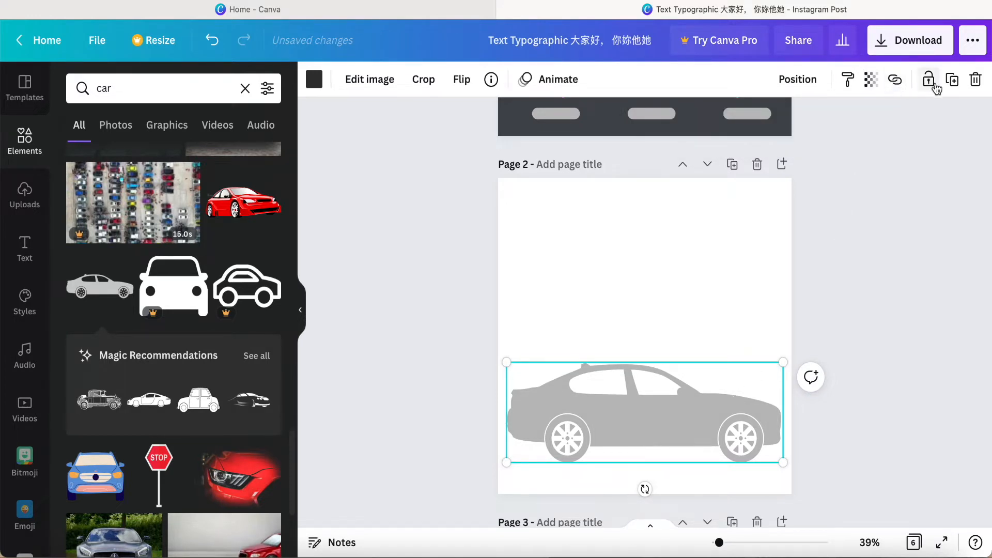
{"action": "left_click", "coordinate": [929, 79]}
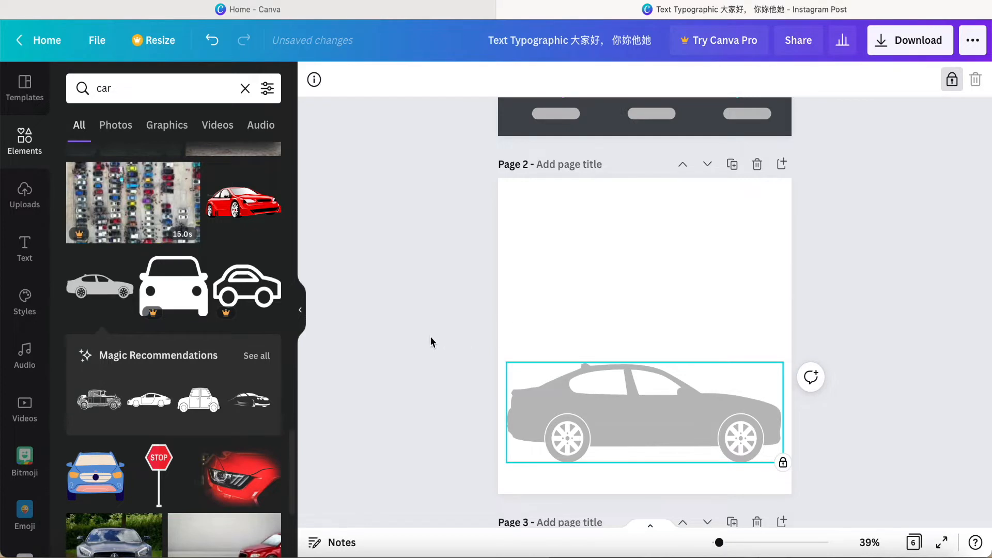
{"action": "mouse_move", "coordinate": [246, 108]}
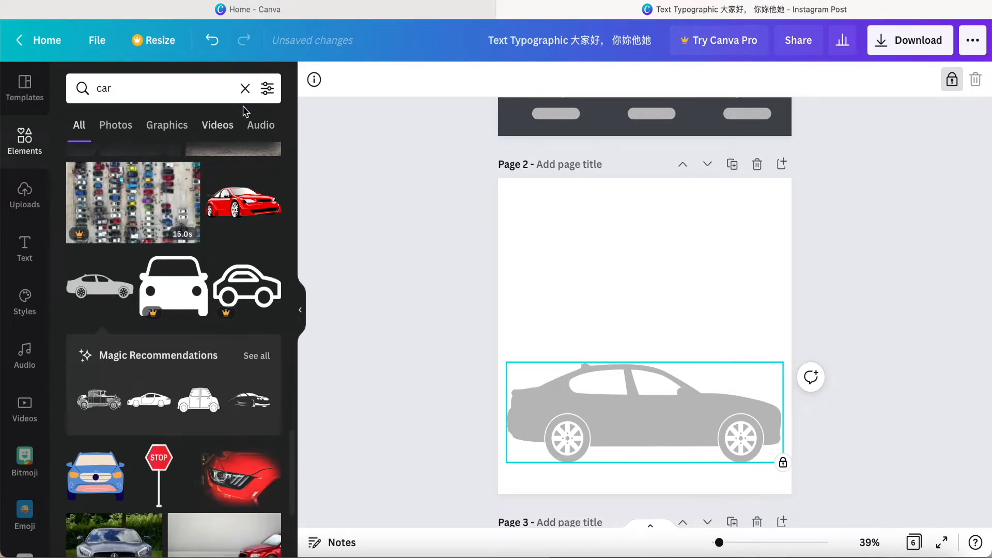
{"action": "left_click", "coordinate": [245, 89]}
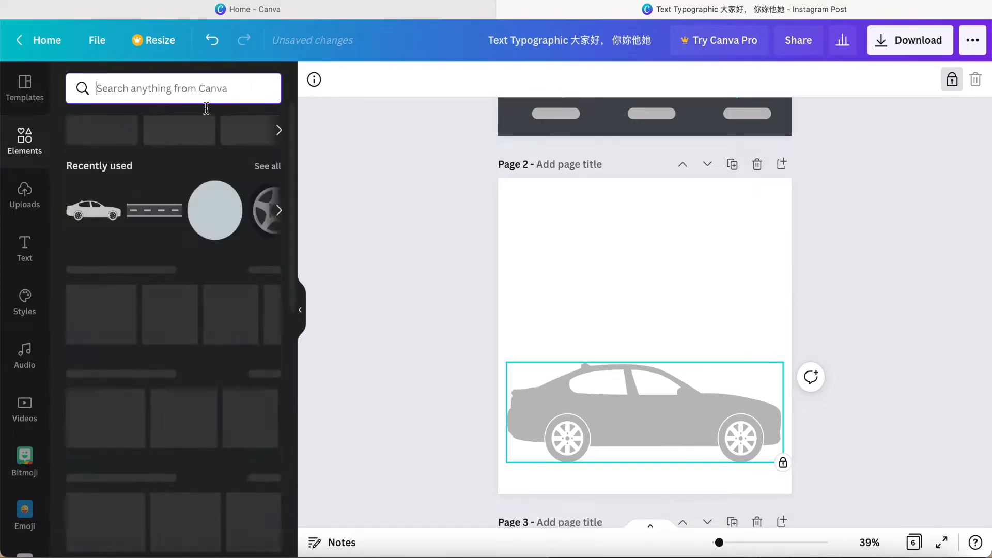
{"action": "left_click", "coordinate": [24, 249]}
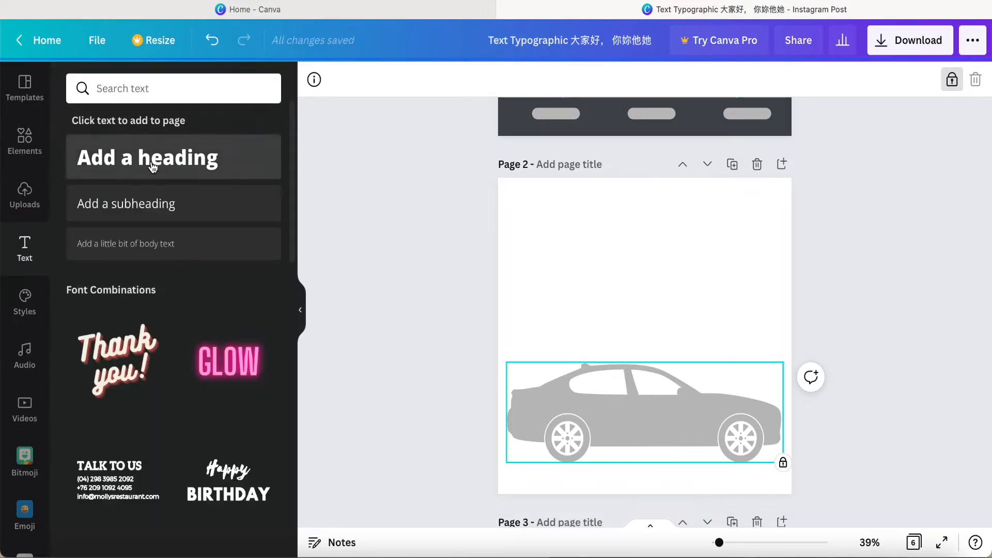
Add stacked 'Add a heading' texts in different fonts, including Aileron Regular and League Gothic
{"action": "left_click", "coordinate": [150, 160]}
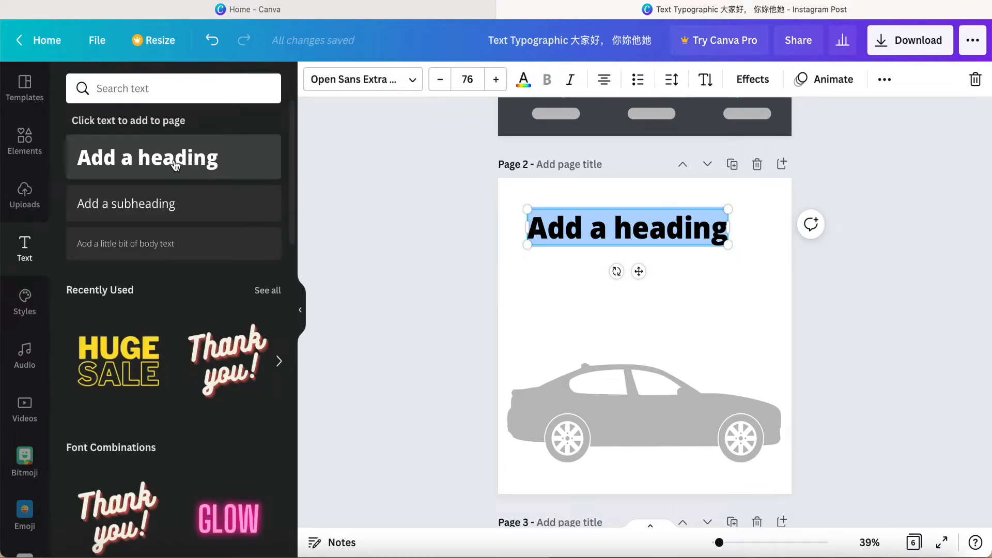
{"action": "left_click", "coordinate": [161, 161]}
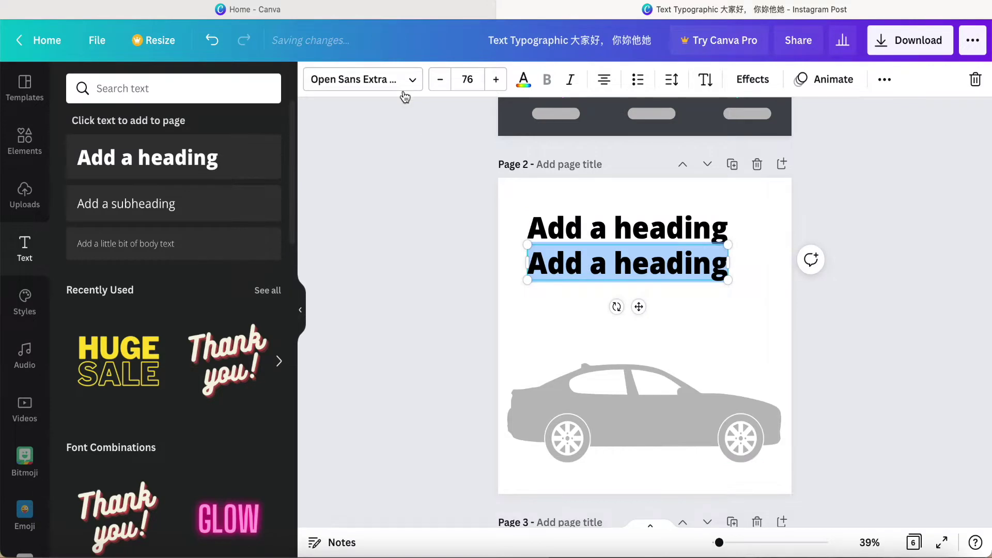
{"action": "left_click", "coordinate": [362, 79]}
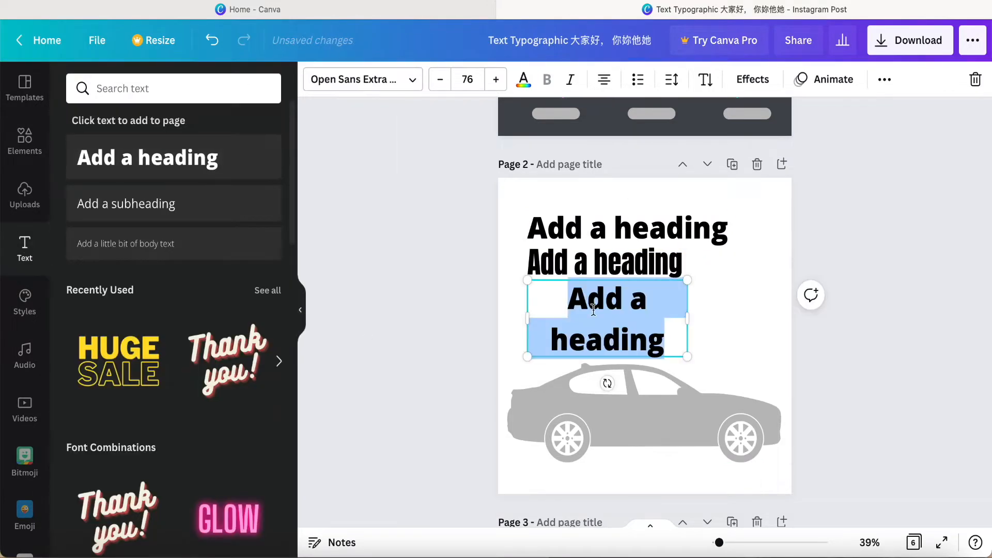
{"action": "left_click", "coordinate": [362, 79]}
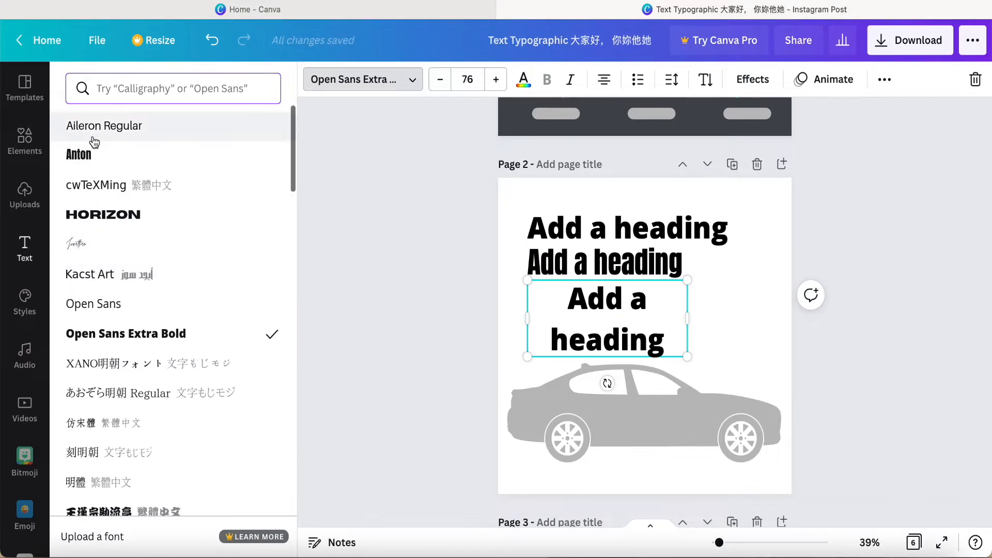
{"action": "left_click", "coordinate": [104, 125]}
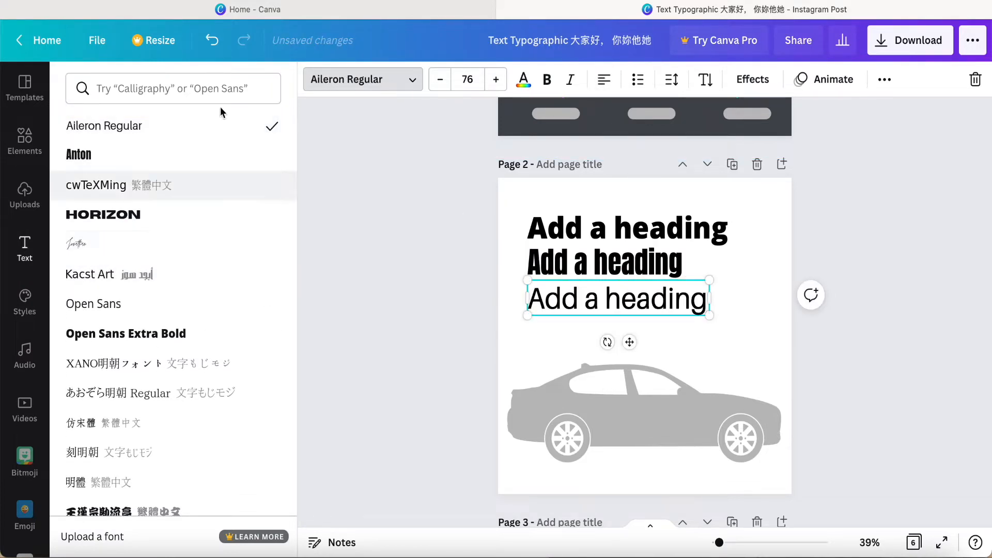
{"action": "left_click", "coordinate": [126, 333]}
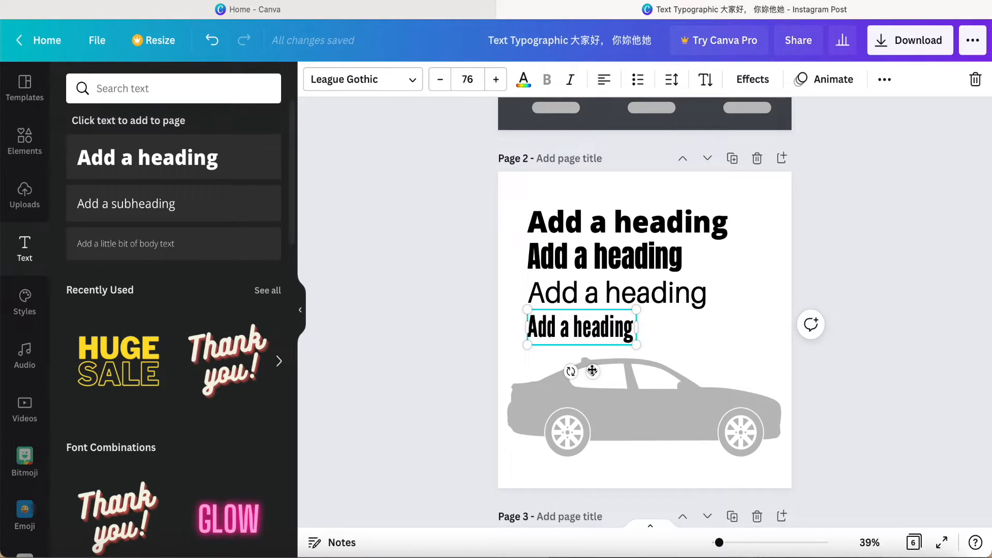
{"action": "mouse_move", "coordinate": [594, 375]}
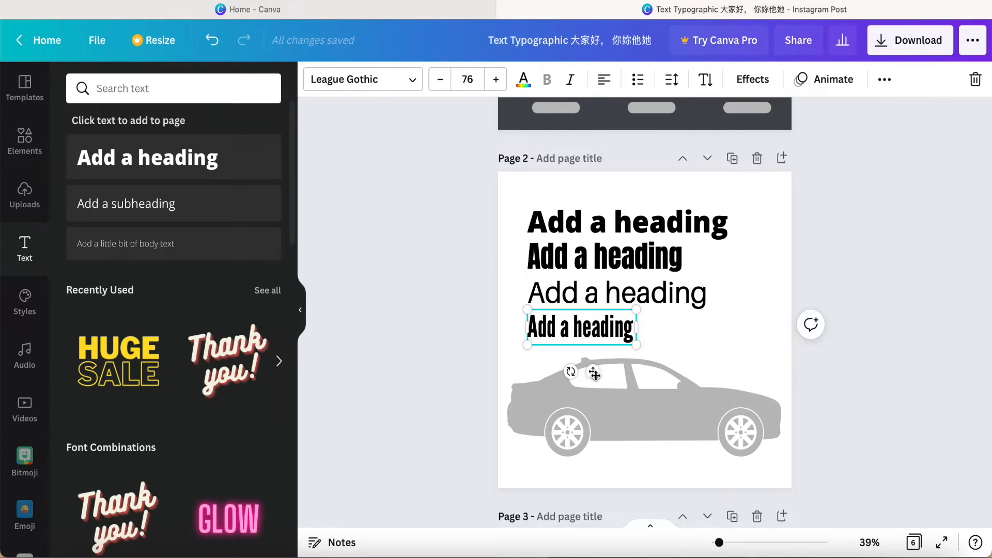
Shrink the League Gothic heading to about 34 and move it onto the car's rear
{"action": "left_click_drag", "start_coordinate": [580, 327], "coordinate": [631, 406]}
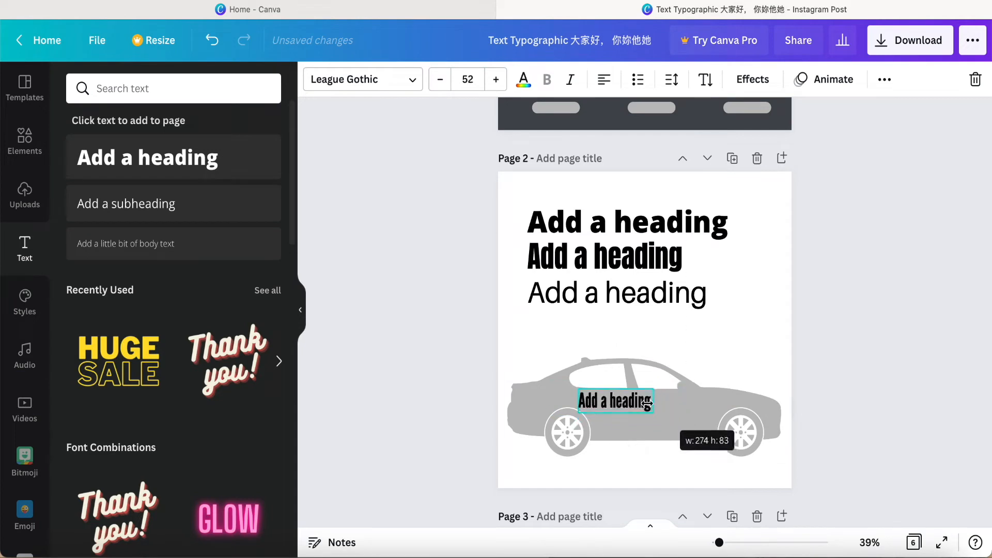
{"action": "left_click_drag", "start_coordinate": [614, 401], "coordinate": [574, 372]}
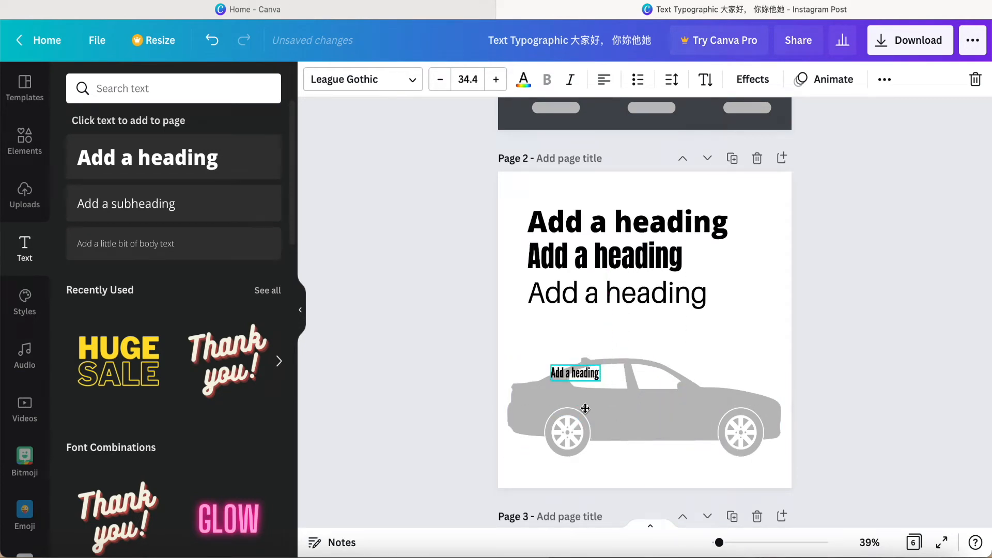
{"action": "left_click_drag", "start_coordinate": [575, 372], "coordinate": [537, 391]}
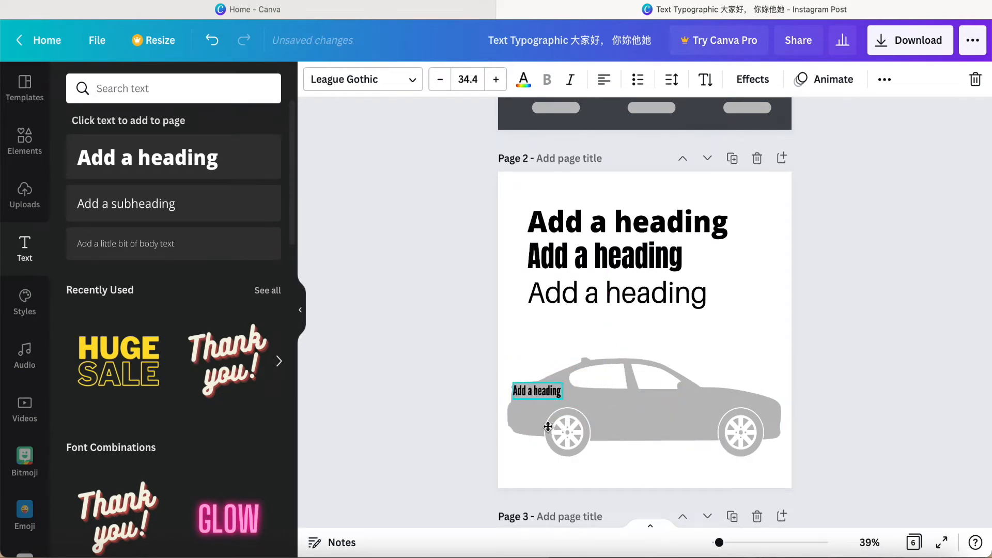
{"action": "left_click", "coordinate": [537, 391]}
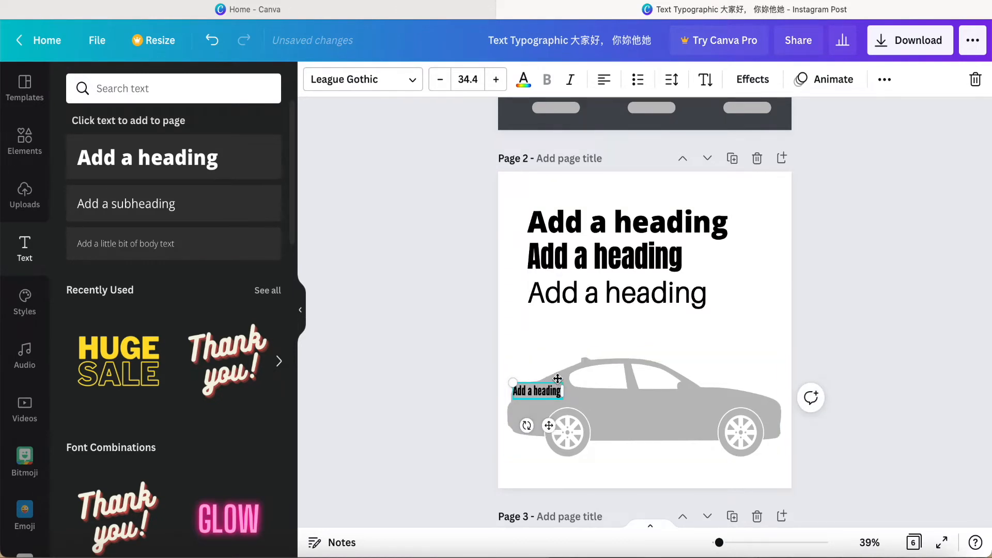
{"action": "mouse_move", "coordinate": [756, 88]}
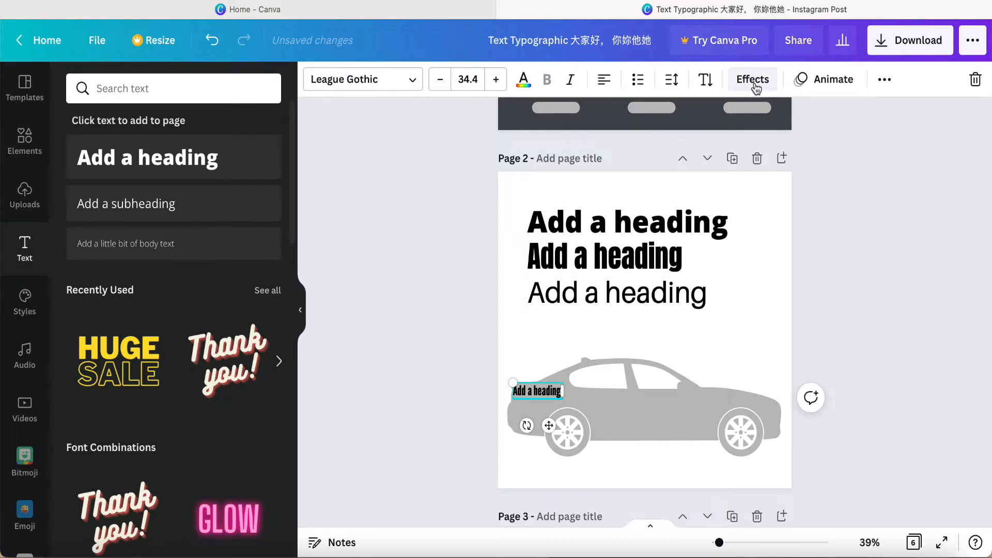
Curve the small heading to about -51 and angle it along the rear roof
{"action": "left_click", "coordinate": [753, 79]}
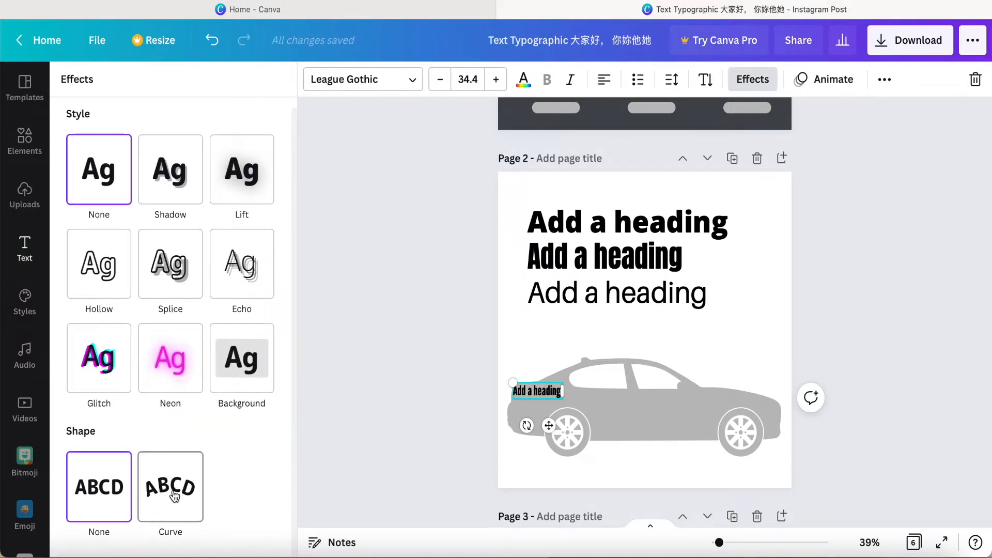
{"action": "left_click", "coordinate": [170, 487]}
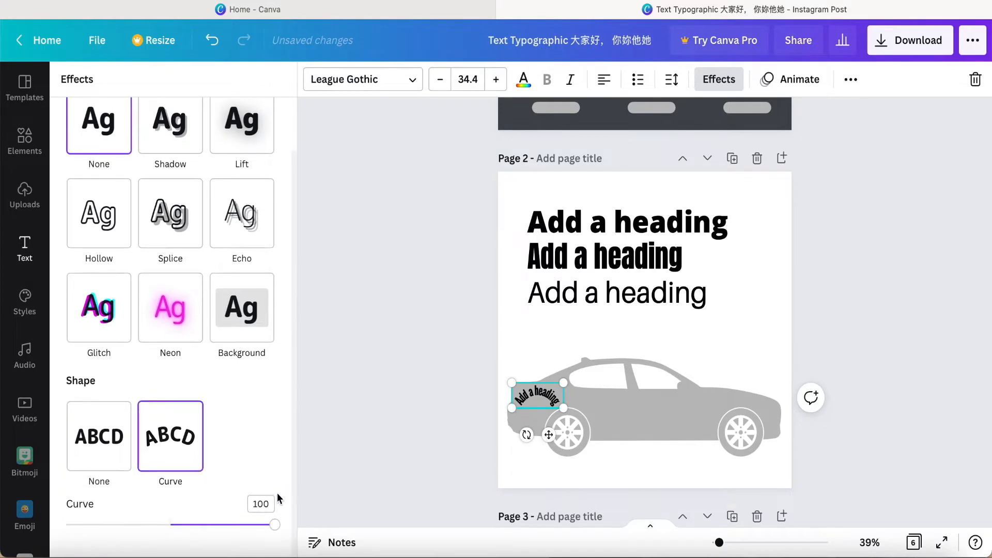
{"action": "left_click_drag", "start_coordinate": [273, 525], "coordinate": [176, 528]}
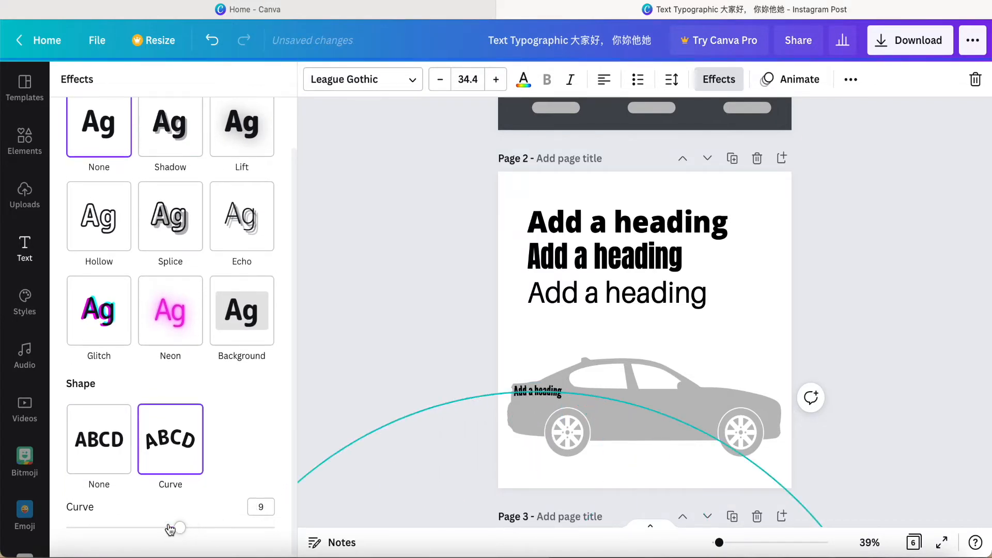
{"action": "left_click_drag", "start_coordinate": [176, 527], "coordinate": [150, 527]}
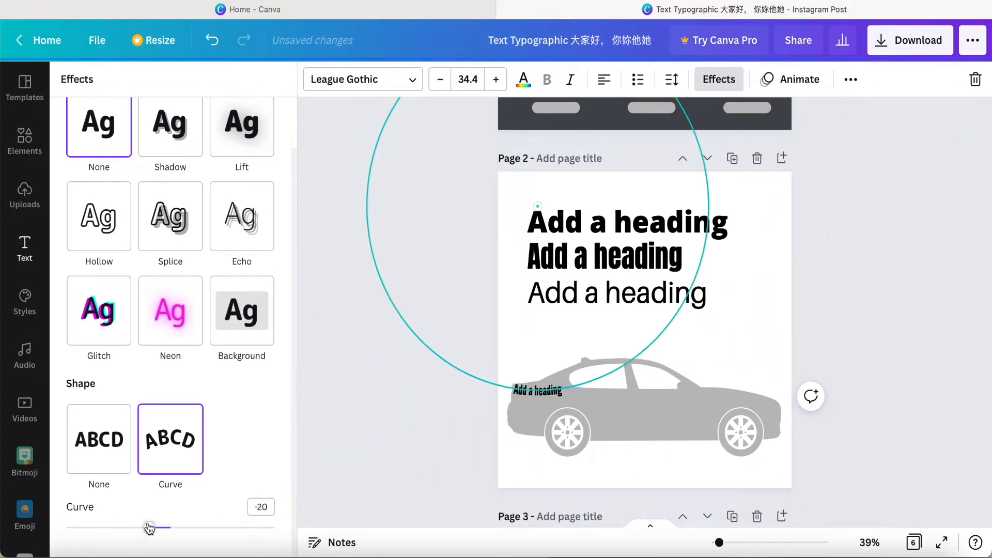
{"action": "left_click_drag", "start_coordinate": [150, 528], "coordinate": [127, 527]}
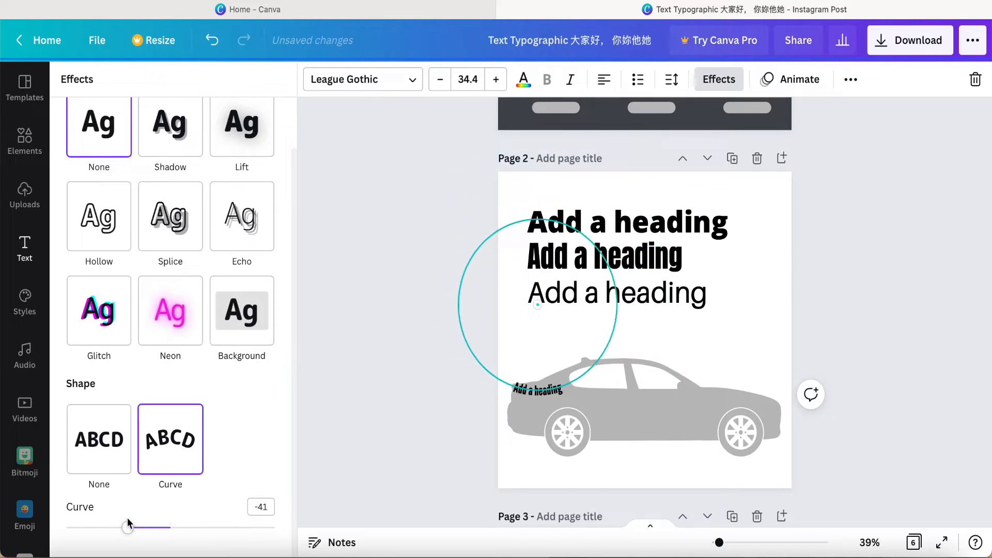
{"action": "left_click_drag", "start_coordinate": [127, 527], "coordinate": [124, 527]}
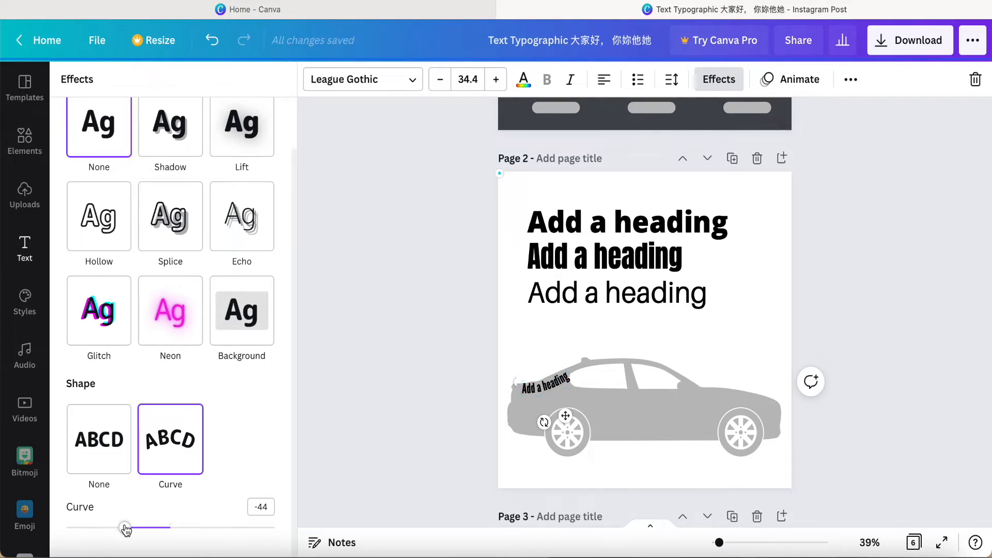
{"action": "left_click_drag", "start_coordinate": [125, 527], "coordinate": [117, 528]}
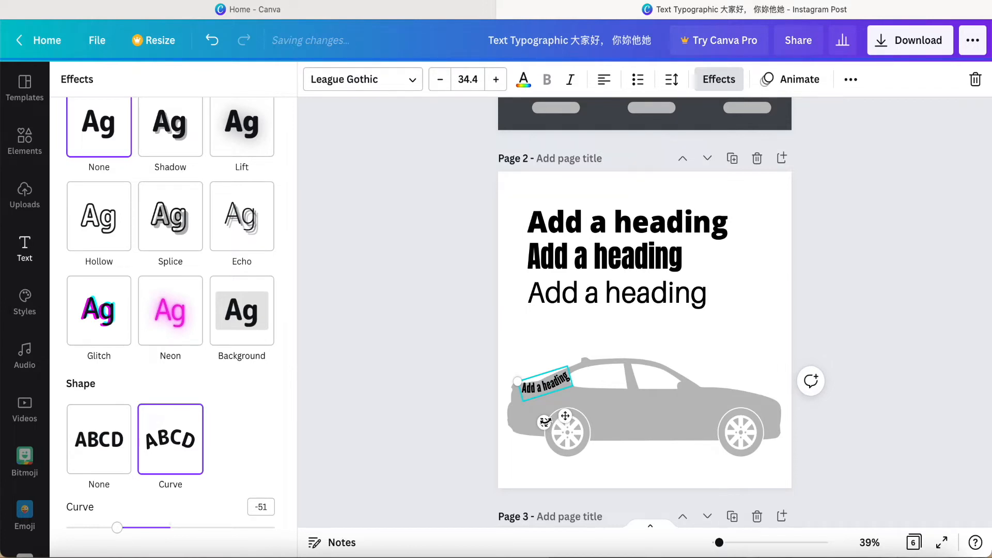
{"action": "left_click_drag", "start_coordinate": [565, 416], "coordinate": [550, 421]}
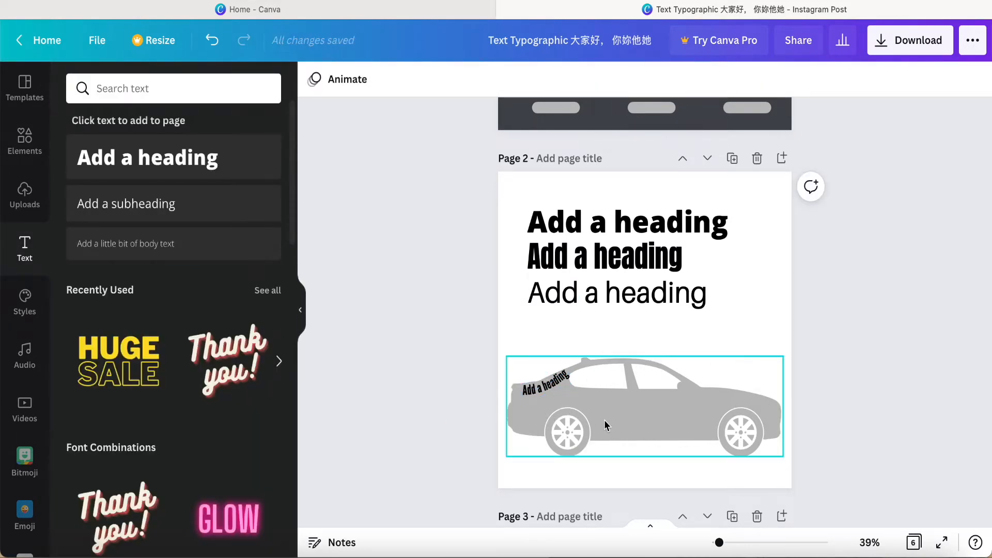
Curve the Aileron heading and its copy strongly over the car's roof
{"action": "left_click", "coordinate": [623, 335]}
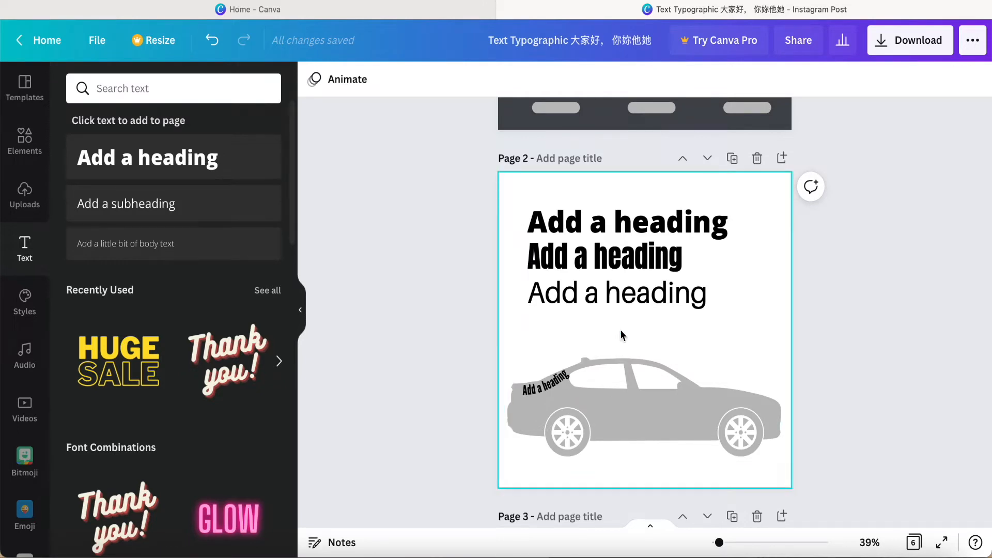
{"action": "mouse_move", "coordinate": [594, 326]}
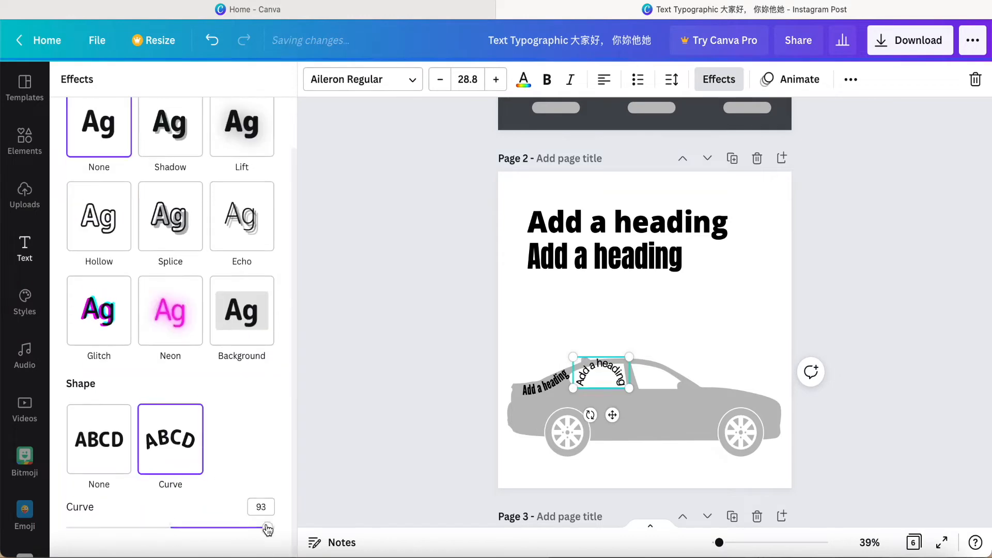
{"action": "left_click_drag", "start_coordinate": [264, 527], "coordinate": [197, 527]}
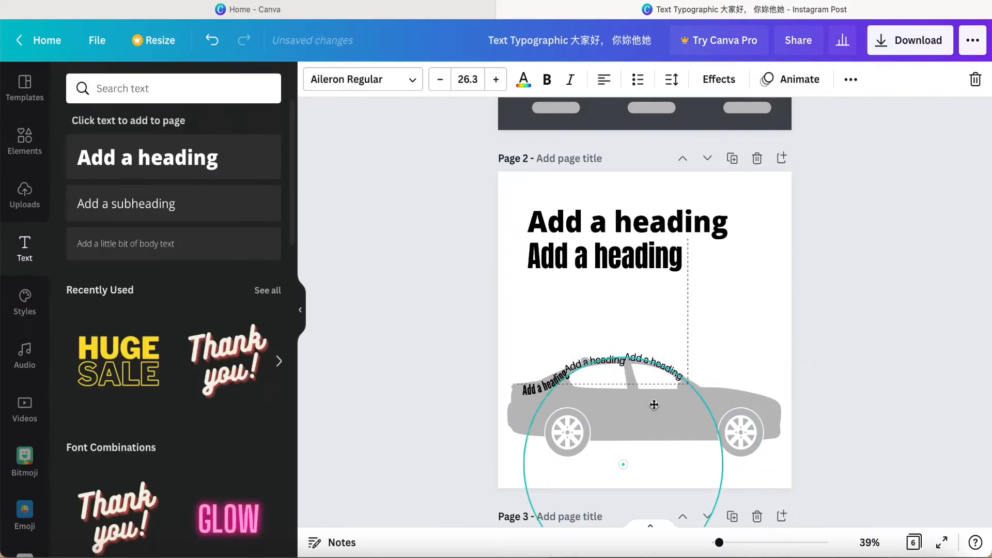
{"action": "left_click", "coordinate": [719, 79]}
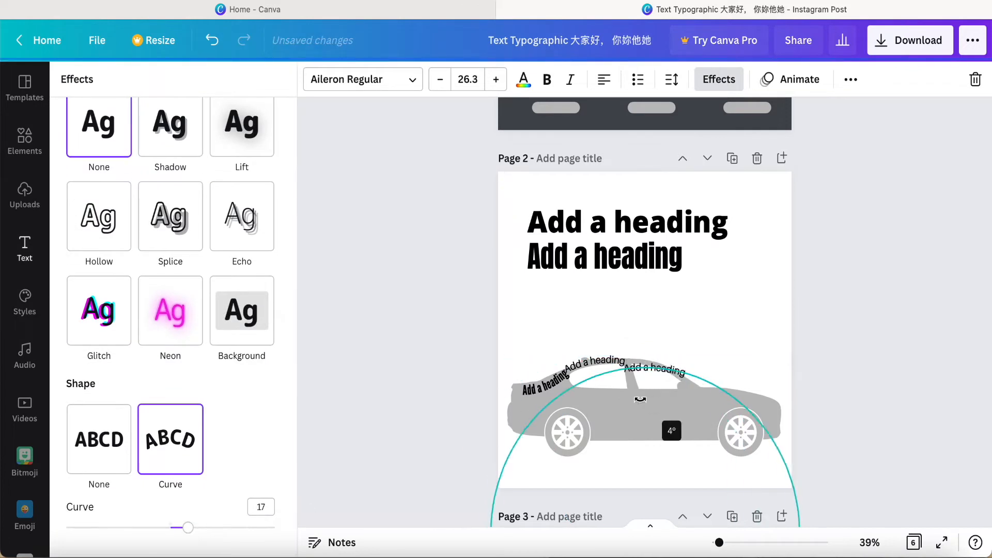
{"action": "left_click_drag", "start_coordinate": [188, 527], "coordinate": [198, 527]}
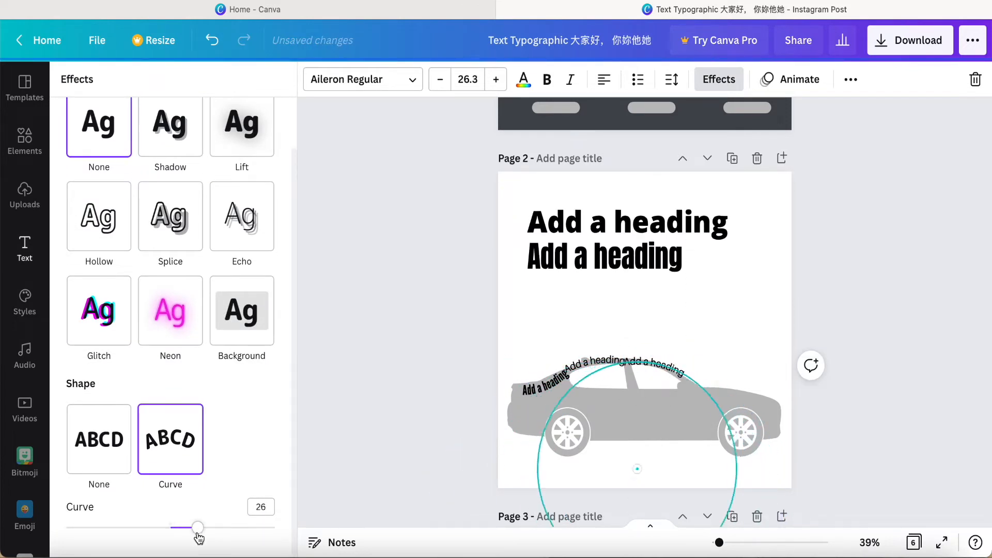
{"action": "left_click", "coordinate": [24, 249]}
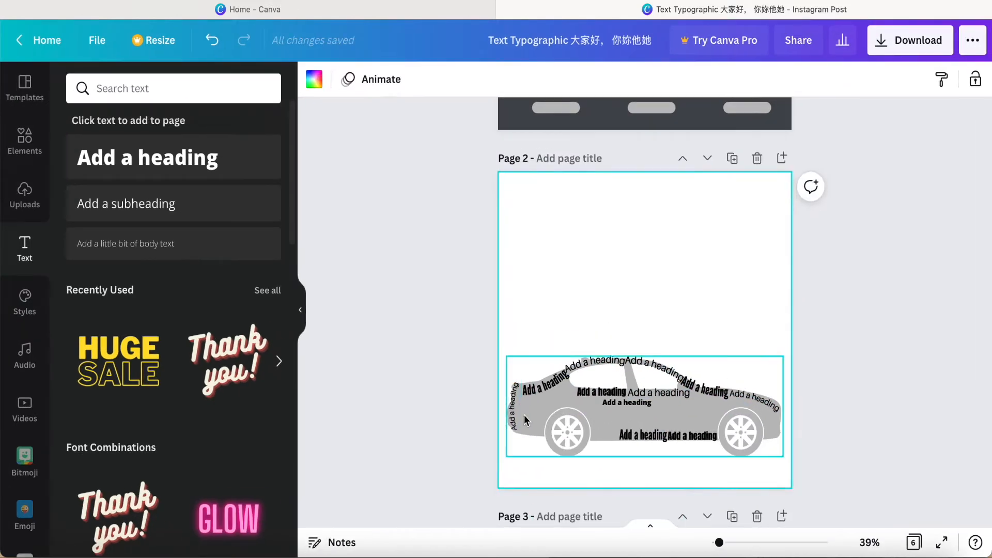
Move the small headings into the car body, then select the car picture to lock it
{"action": "scroll", "scroll_direction": "down", "scroll_amount": 3}
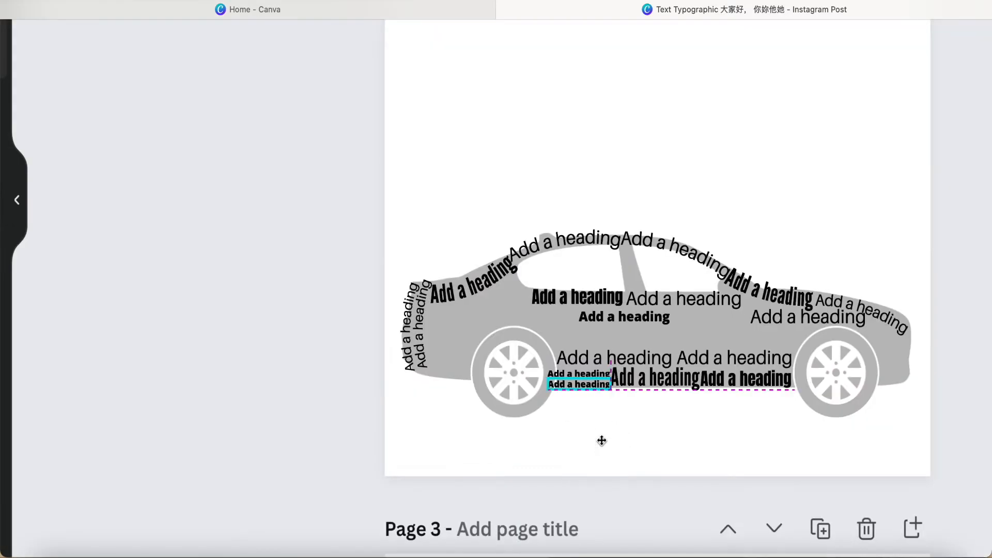
{"action": "left_click", "coordinate": [580, 383]}
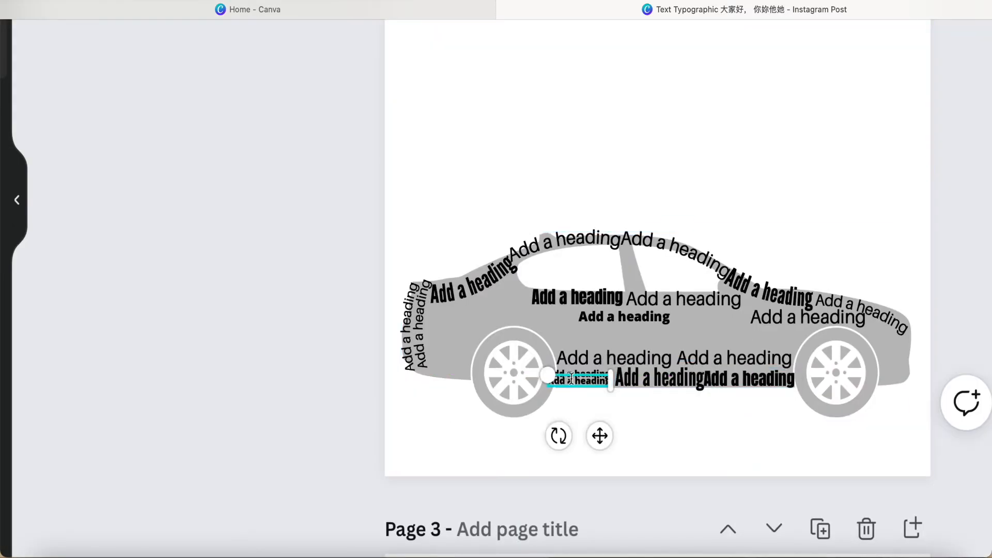
{"action": "left_click_drag", "start_coordinate": [577, 379], "coordinate": [634, 327]}
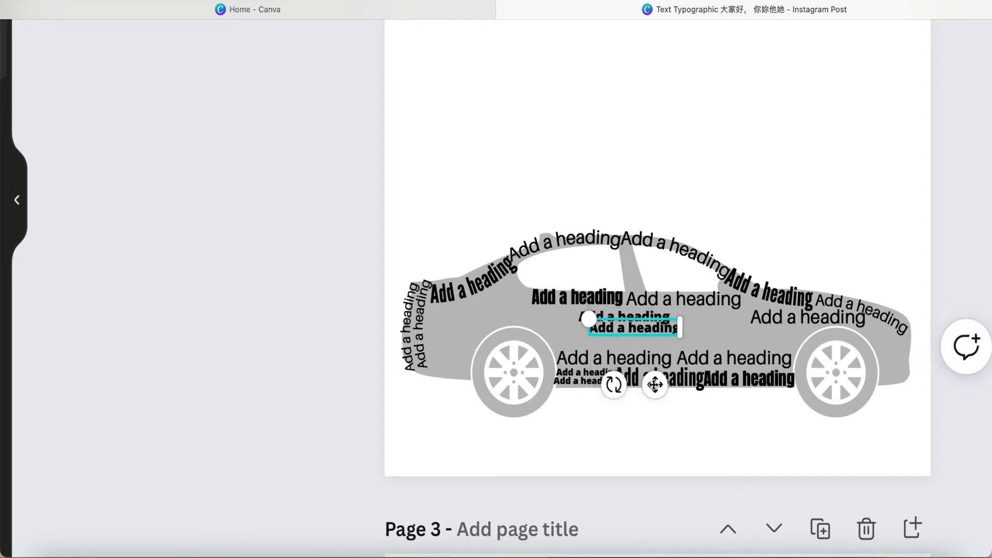
{"action": "left_click_drag", "start_coordinate": [633, 327], "coordinate": [491, 302]}
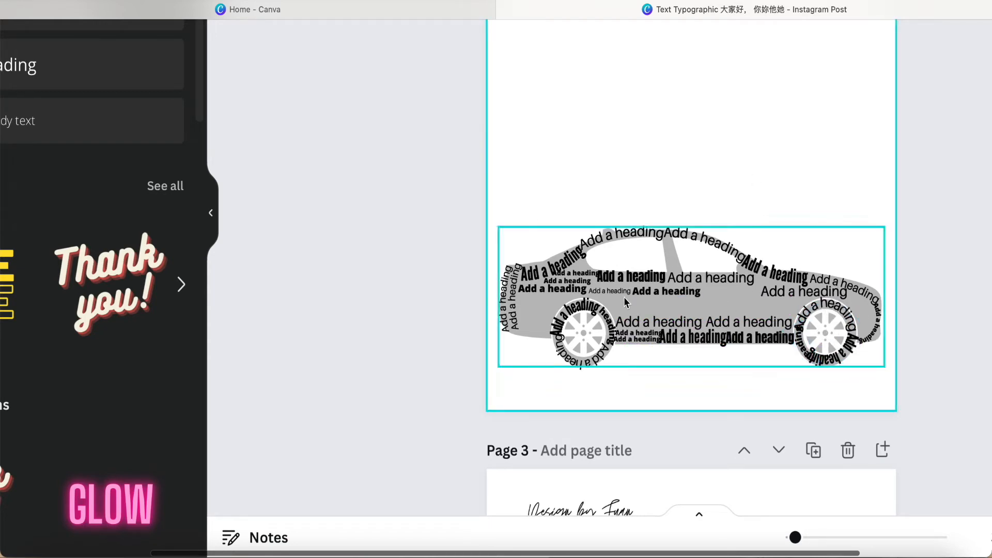
{"action": "left_click", "coordinate": [664, 291]}
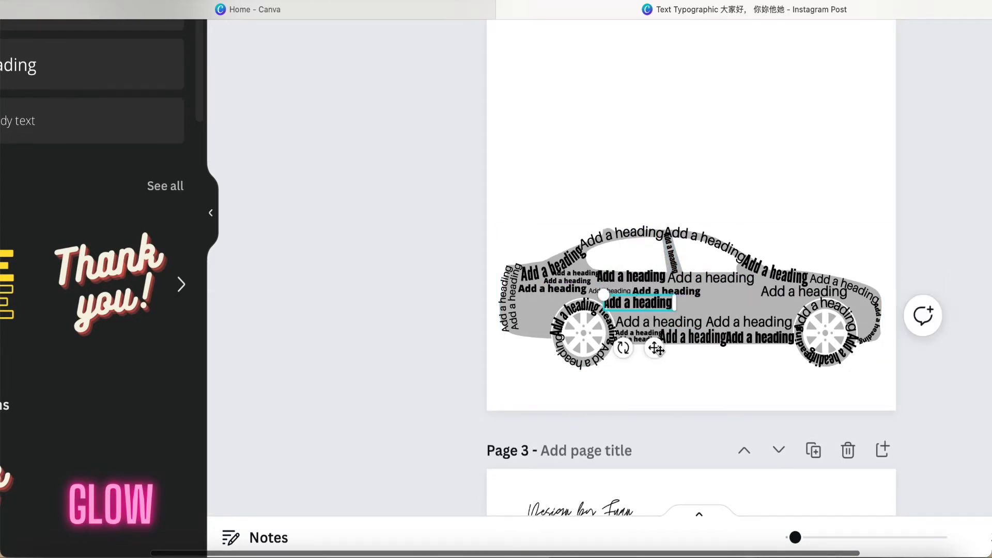
{"action": "left_click", "coordinate": [771, 229]}
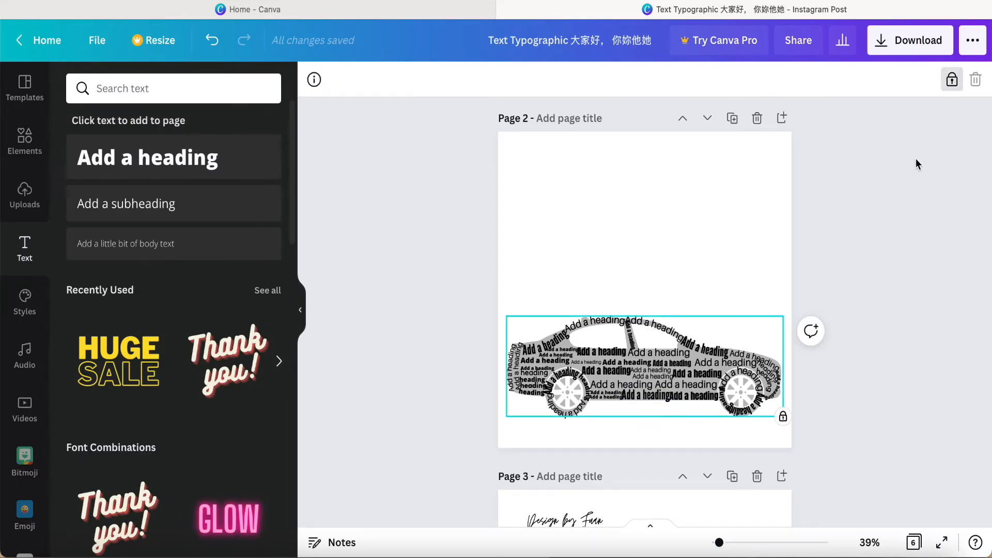
Set the car picture's transparency to 0 so only the heading texts remain
{"action": "left_click", "coordinate": [644, 367]}
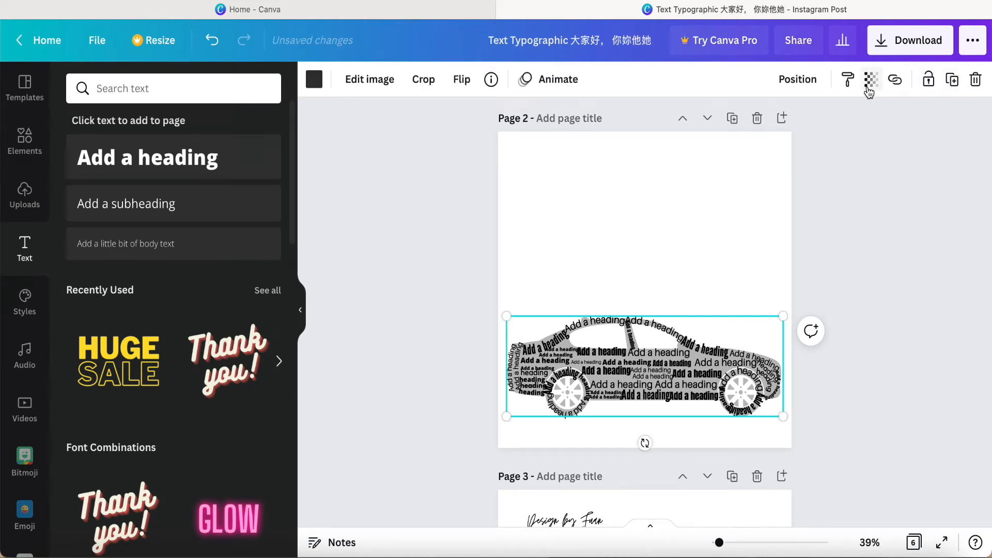
{"action": "left_click", "coordinate": [871, 79]}
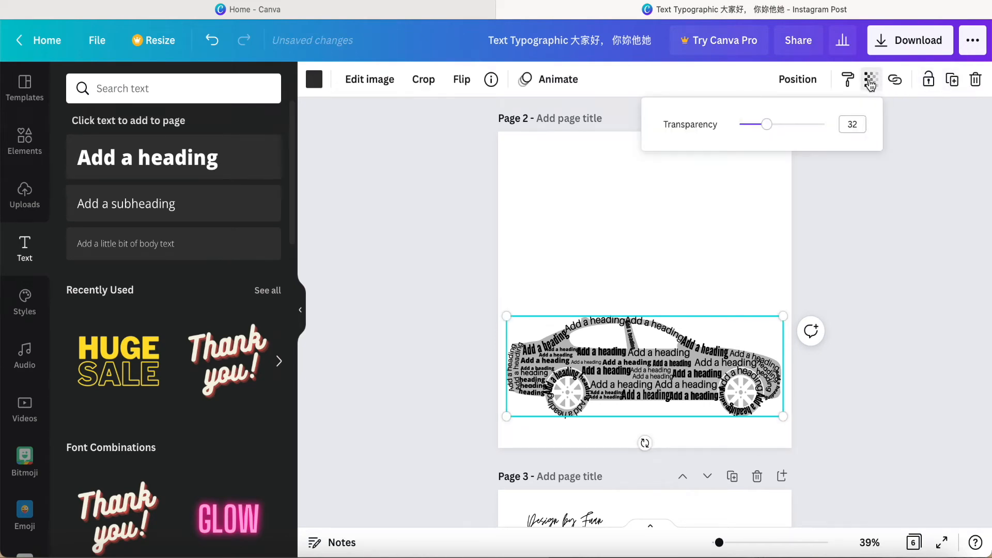
{"action": "left_click_drag", "start_coordinate": [767, 124], "coordinate": [738, 124]}
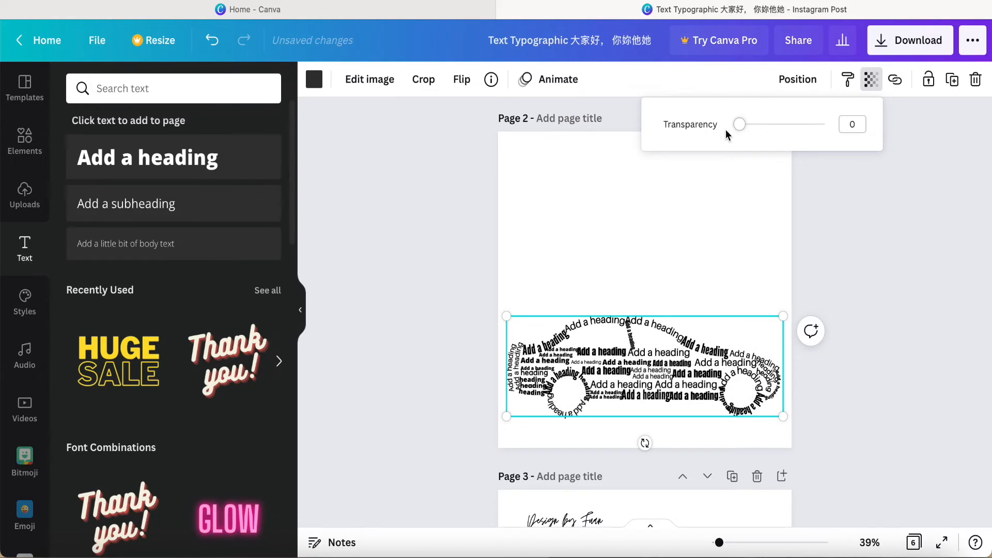
{"action": "left_click", "coordinate": [419, 271]}
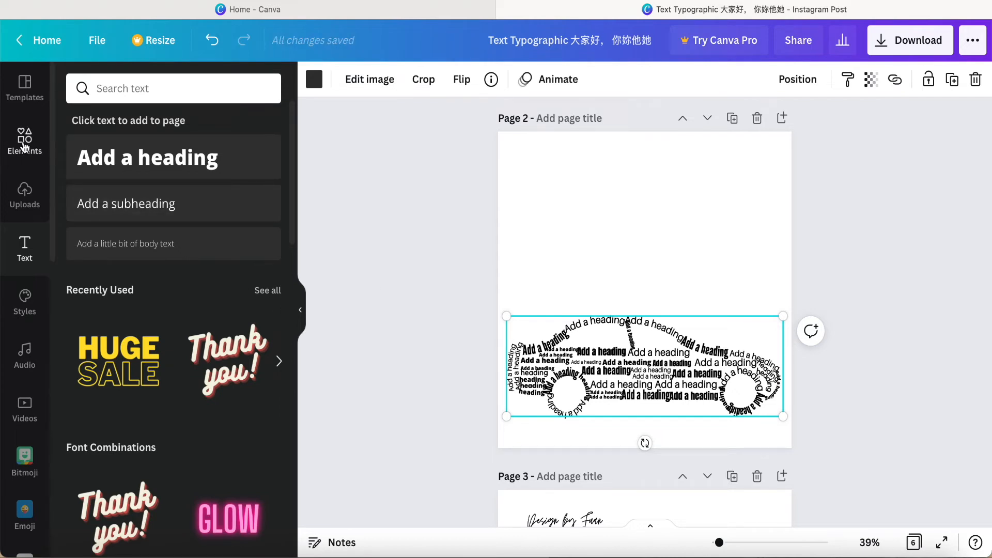
{"action": "left_click", "coordinate": [24, 139]}
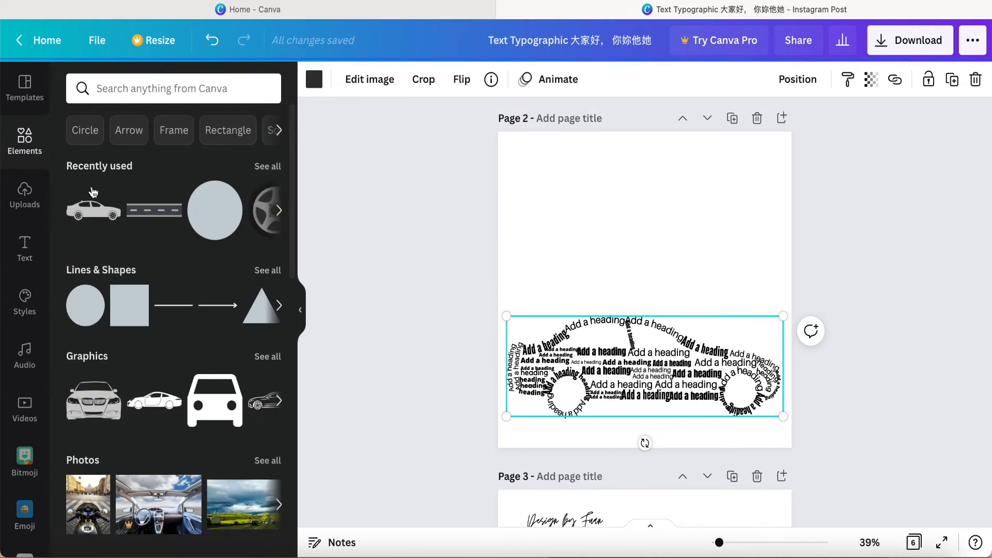
Search Elements for 'wheel' and add the grey alloy wheel graphic
{"action": "left_click", "coordinate": [173, 88]}
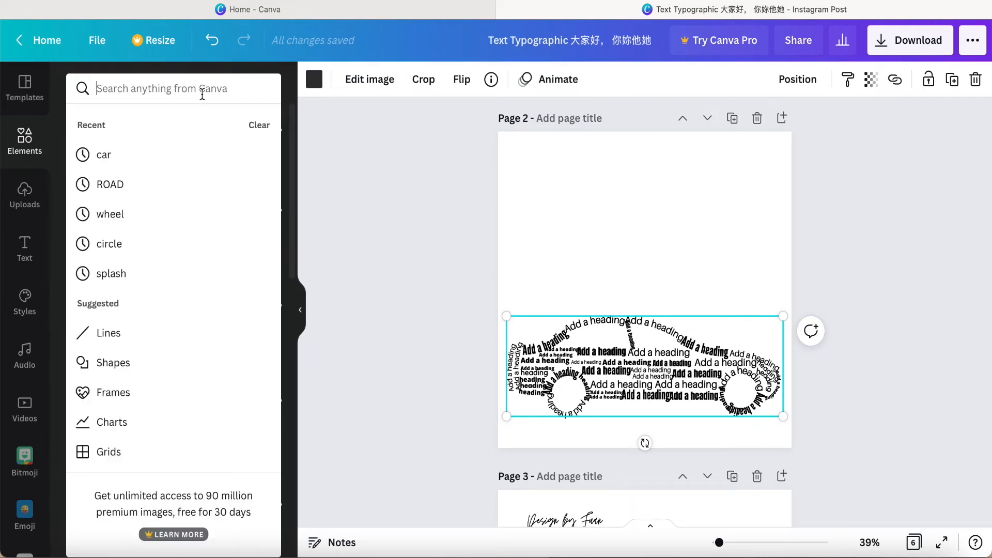
{"action": "type", "text": "wheel"}
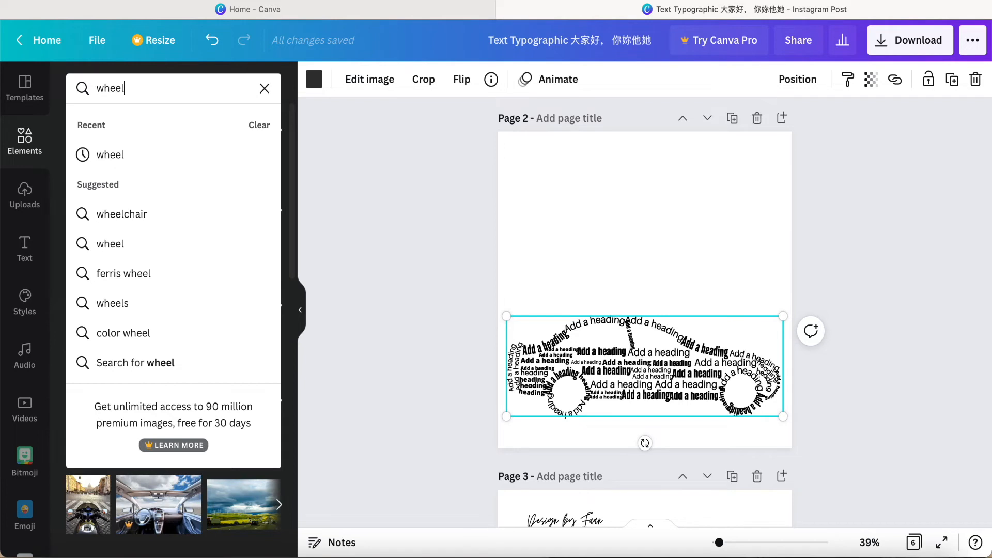
{"action": "key", "text": "Enter"}
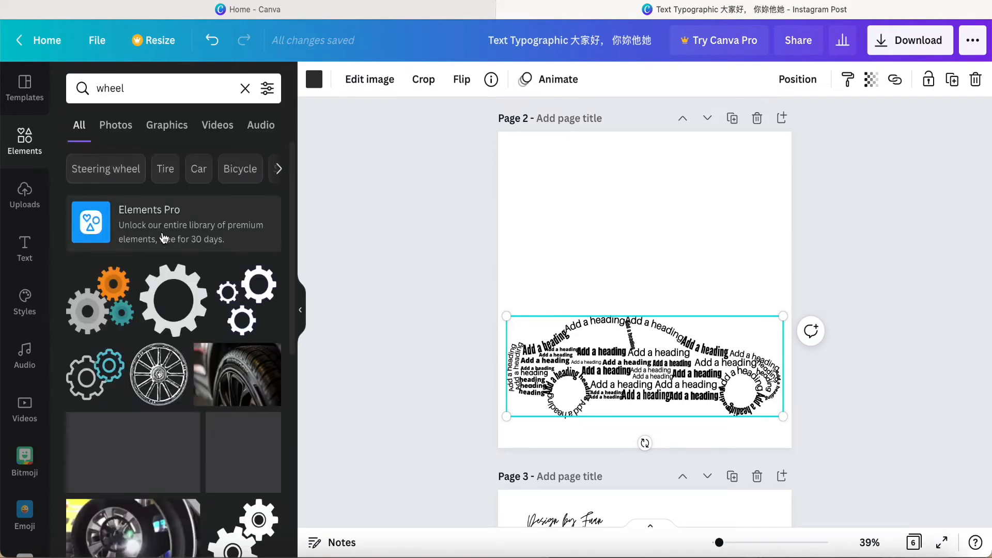
{"action": "scroll", "scroll_direction": "down", "scroll_amount": 3}
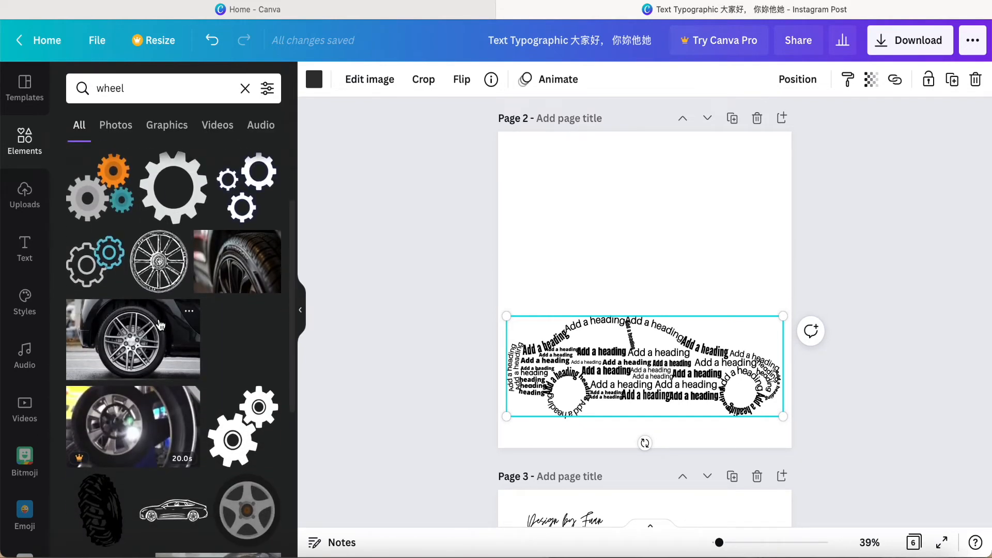
{"action": "scroll", "scroll_direction": "down", "scroll_amount": 3}
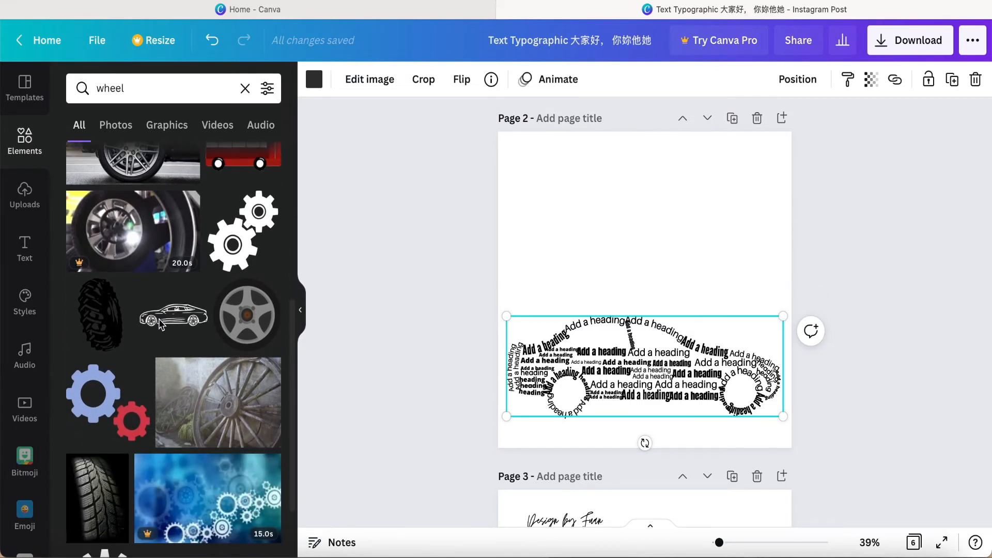
{"action": "left_click", "coordinate": [247, 315]}
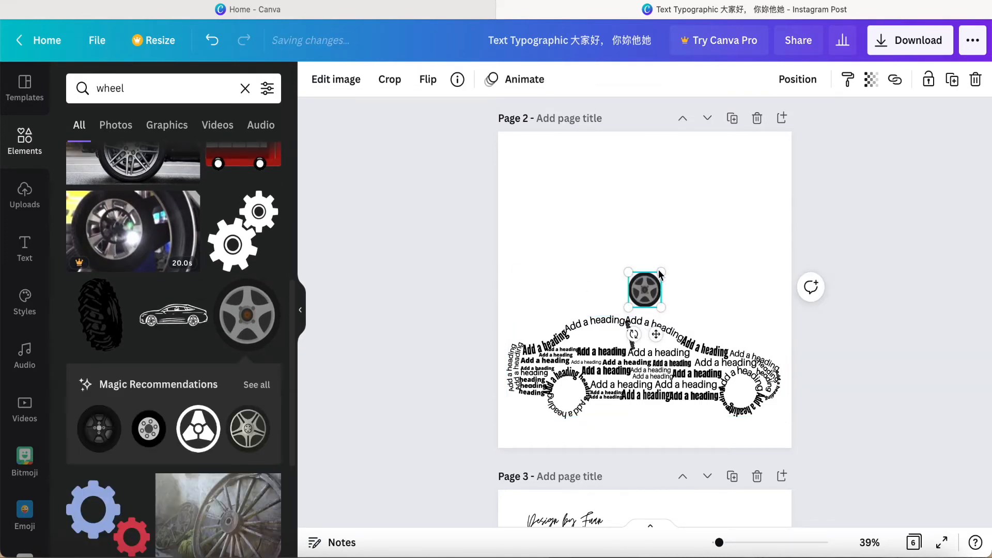
Try the wheel in the rear wheel opening, then place it just above the car
{"action": "left_click_drag", "start_coordinate": [644, 290], "coordinate": [594, 344]}
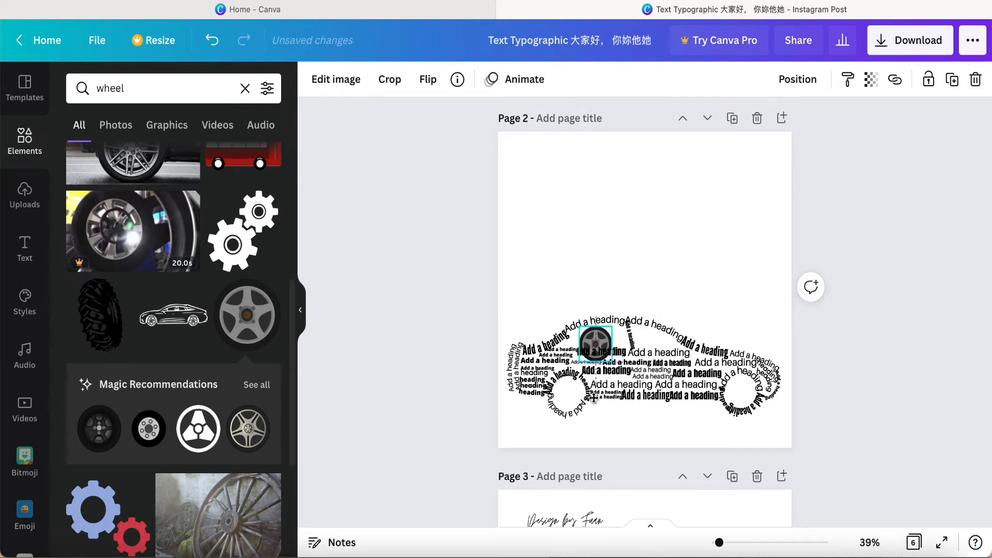
{"action": "left_click_drag", "start_coordinate": [595, 345], "coordinate": [569, 392]}
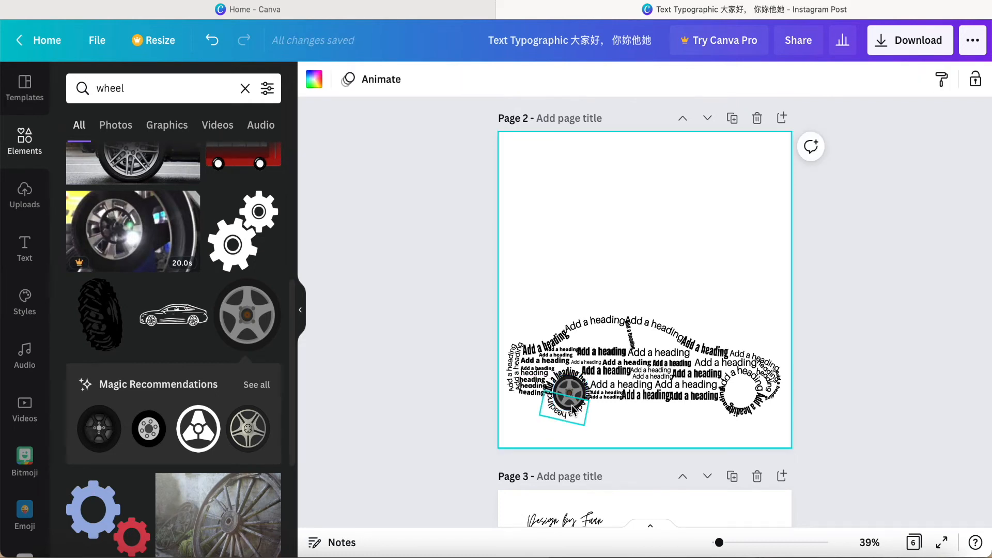
{"action": "left_click", "coordinate": [570, 393]}
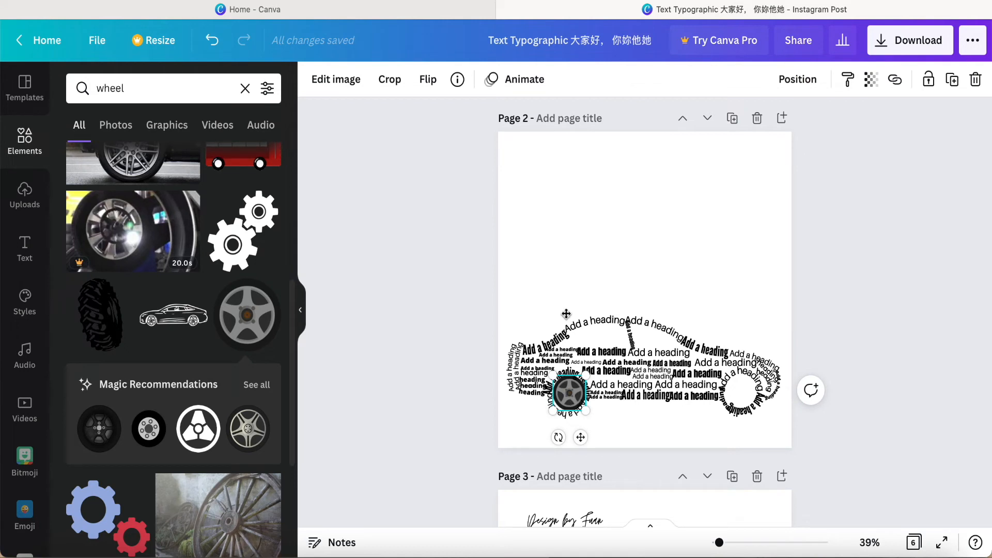
{"action": "left_click_drag", "start_coordinate": [568, 392], "coordinate": [562, 266]}
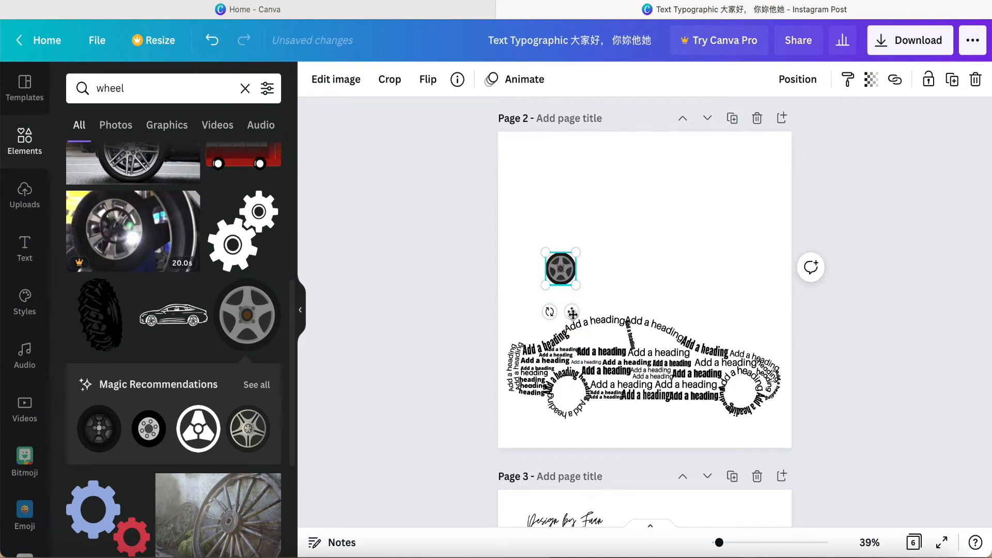
{"action": "left_click_drag", "start_coordinate": [560, 267], "coordinate": [562, 267]}
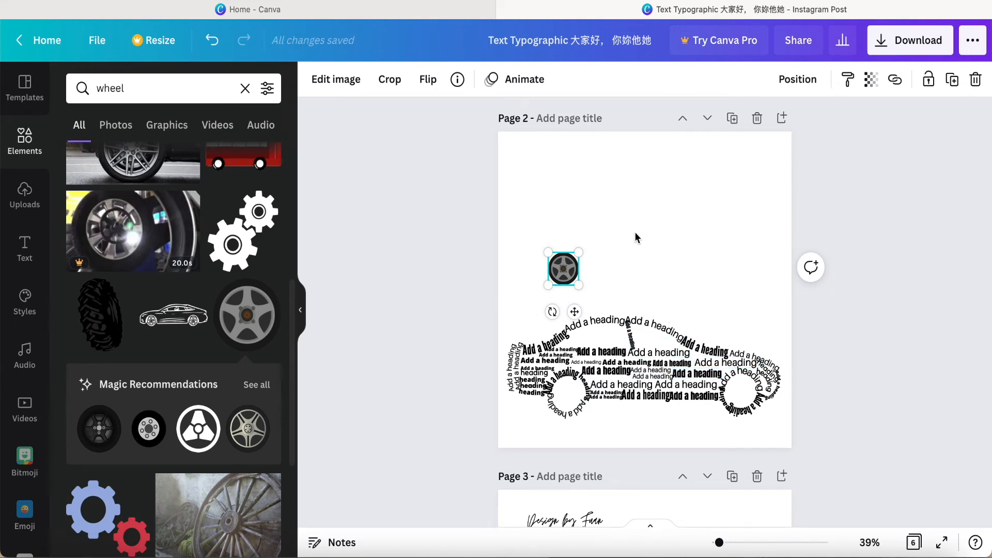
{"action": "left_click", "coordinate": [597, 321]}
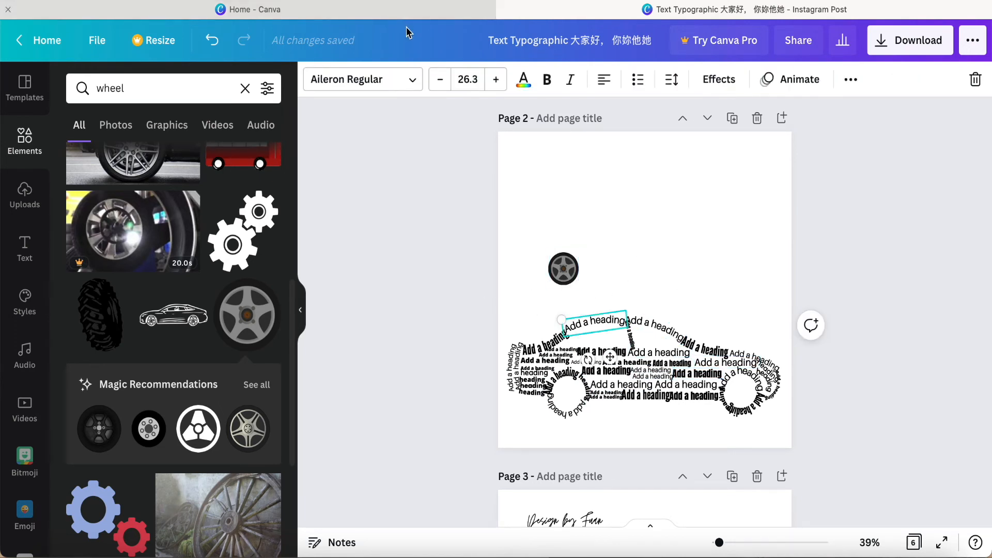
Recolour several heading texts of the car with different hues from the Text color swatches
{"action": "left_click", "coordinate": [524, 79]}
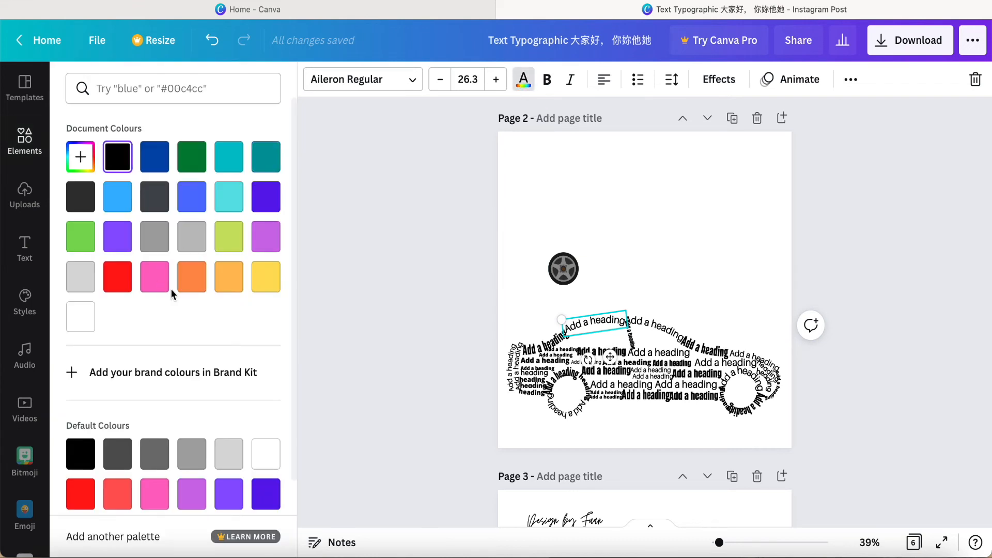
{"action": "scroll", "scroll_direction": "down", "scroll_amount": 3}
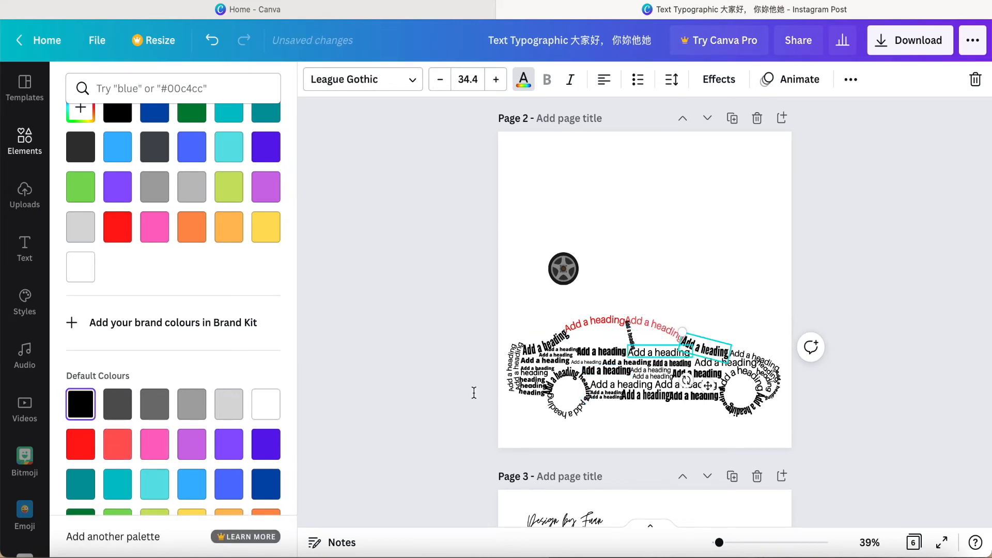
{"action": "left_click", "coordinate": [155, 444]}
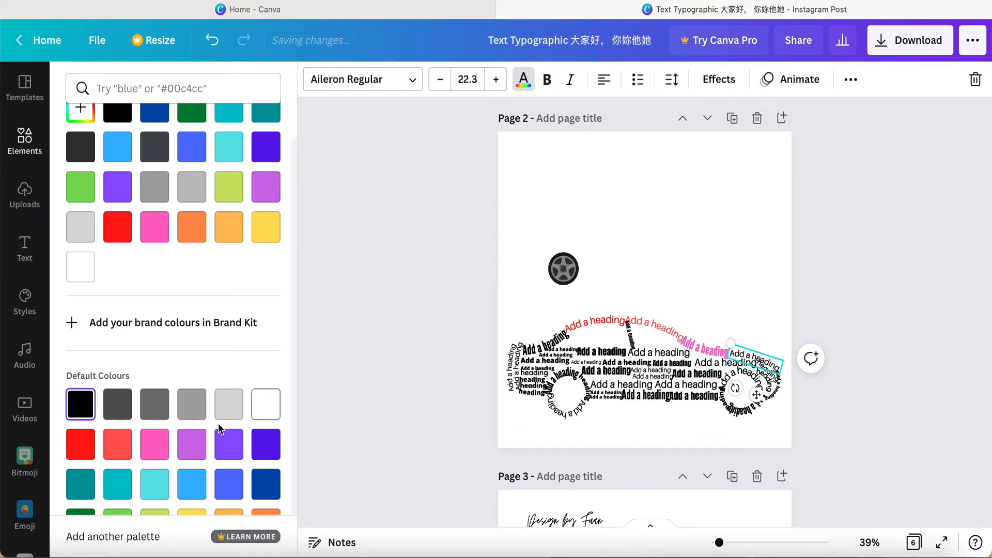
{"action": "left_click", "coordinate": [191, 444]}
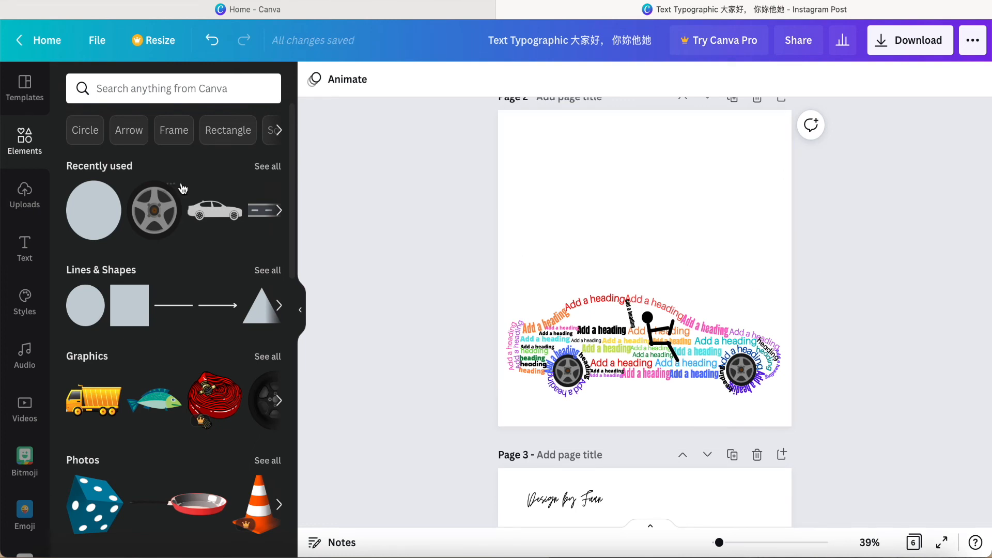
{"action": "mouse_move", "coordinate": [264, 216]}
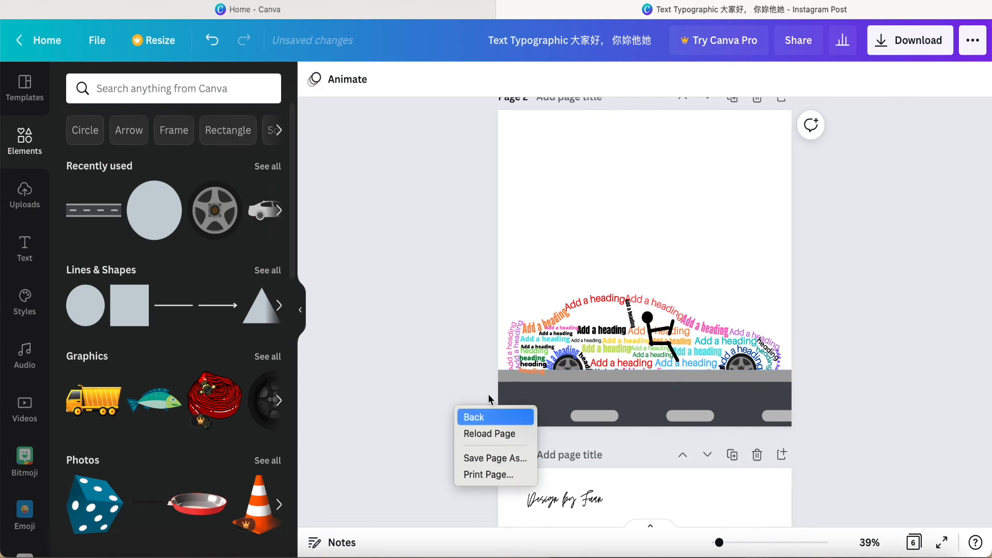
Send the grey road graphic to the back, behind the car and wheels
{"action": "left_click", "coordinate": [488, 403]}
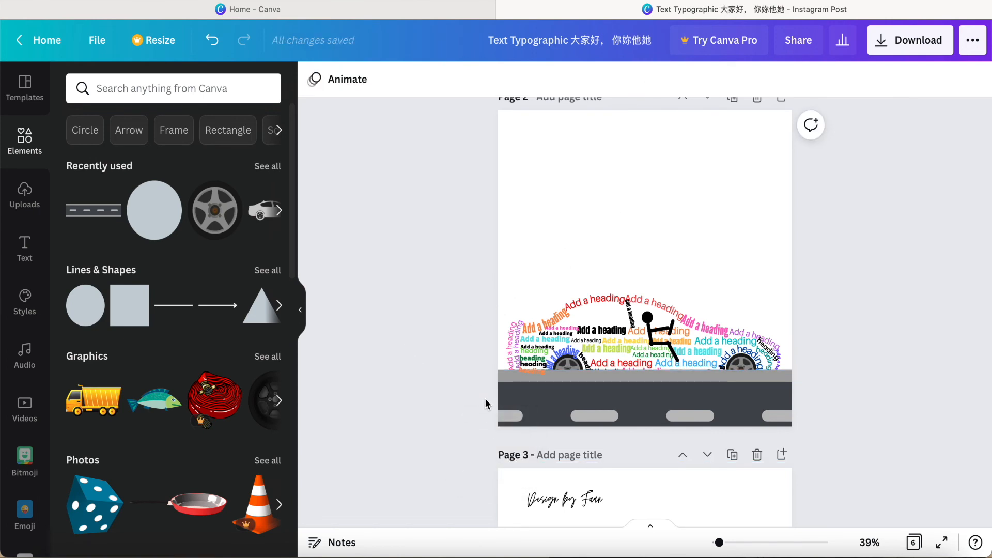
{"action": "right_click", "coordinate": [643, 398]}
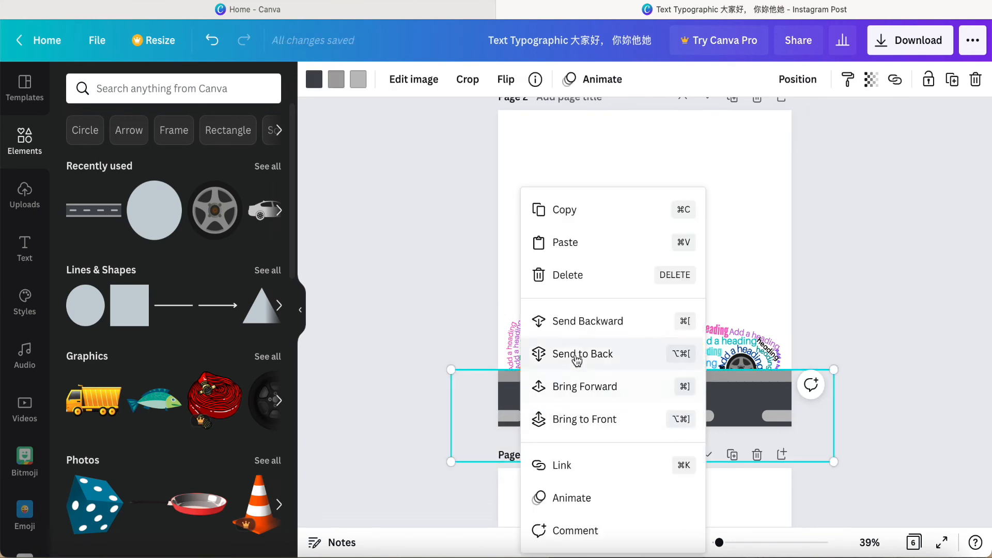
{"action": "left_click", "coordinate": [582, 354]}
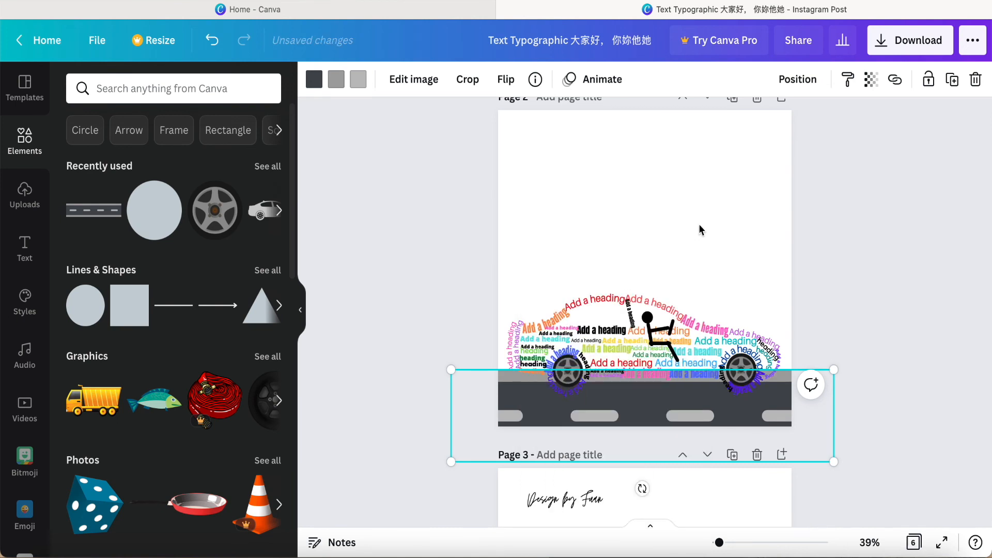